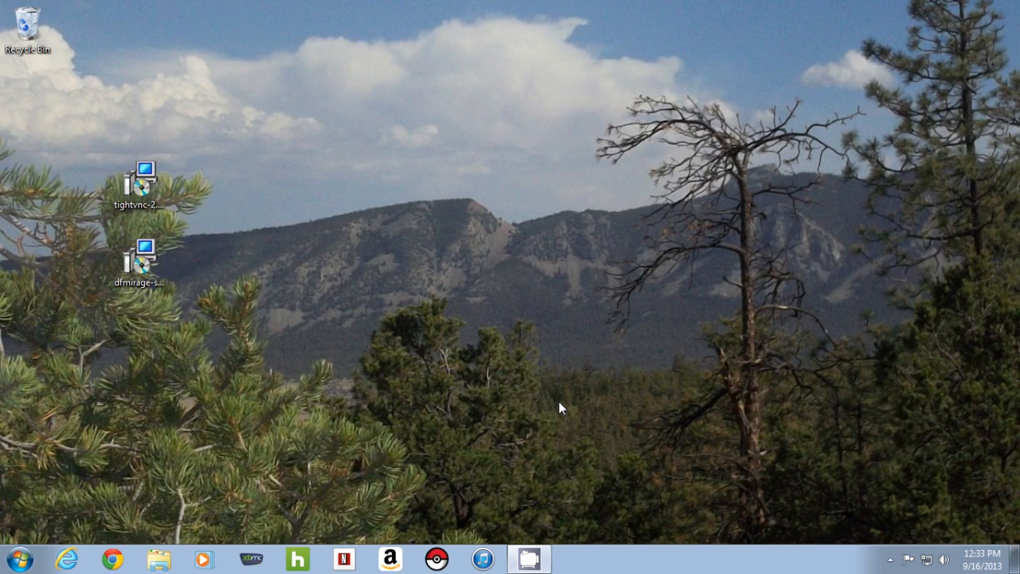
mouse_move(529, 325)
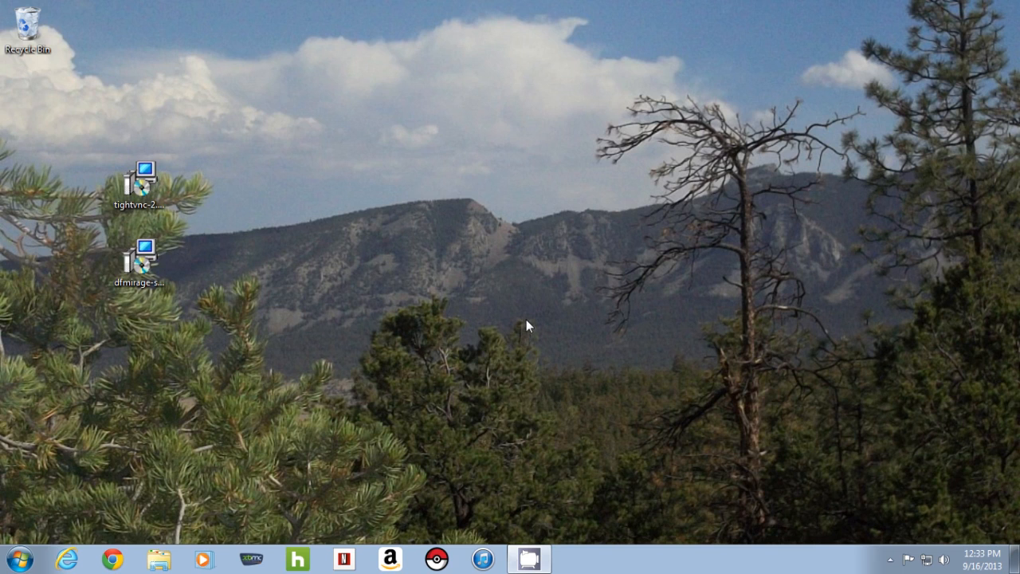
mouse_move(424, 471)
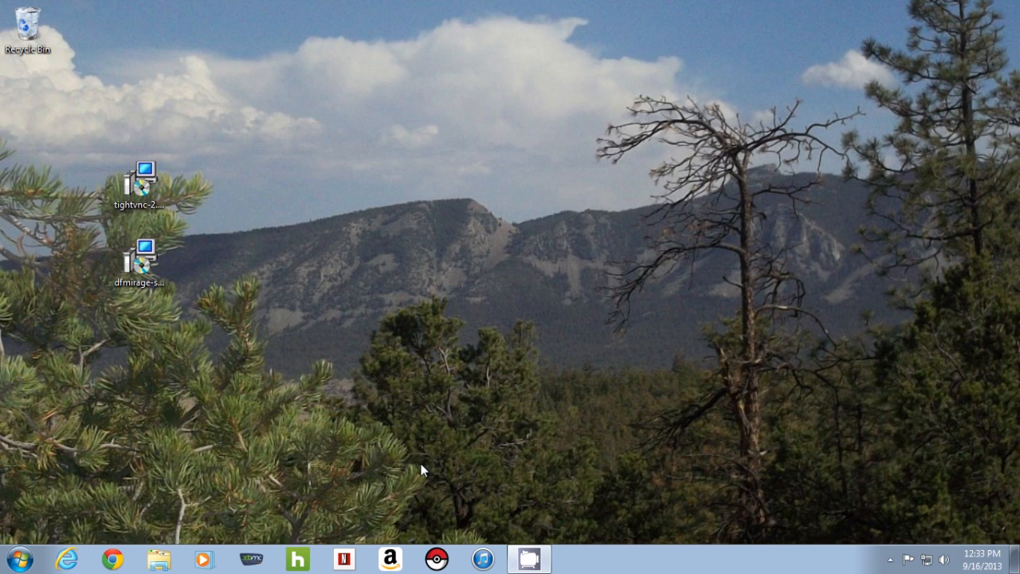
- Select the tightvnc-2.7.10-setup-64bit installer on the desktop
left_click(139, 179)
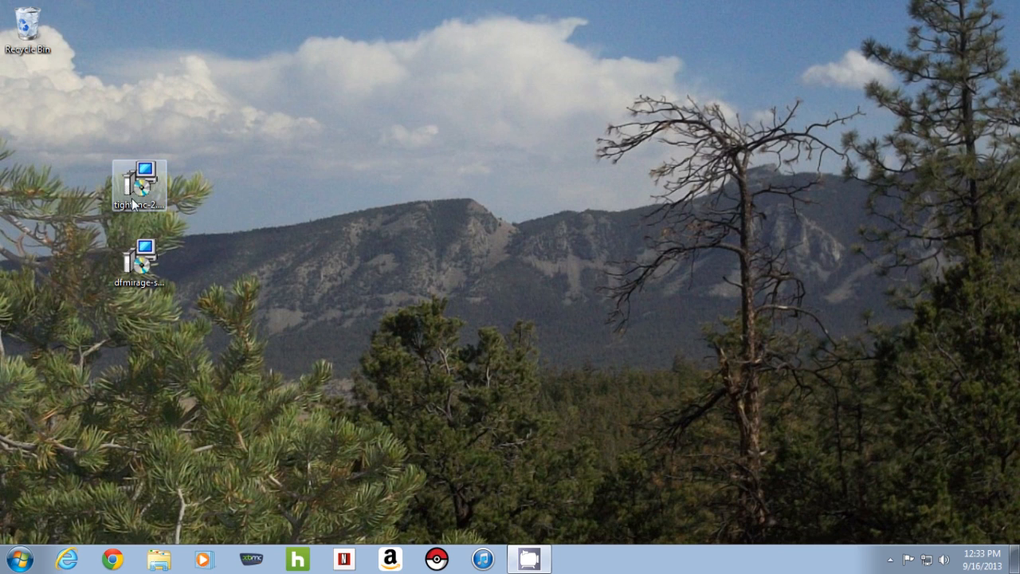
mouse_move(146, 185)
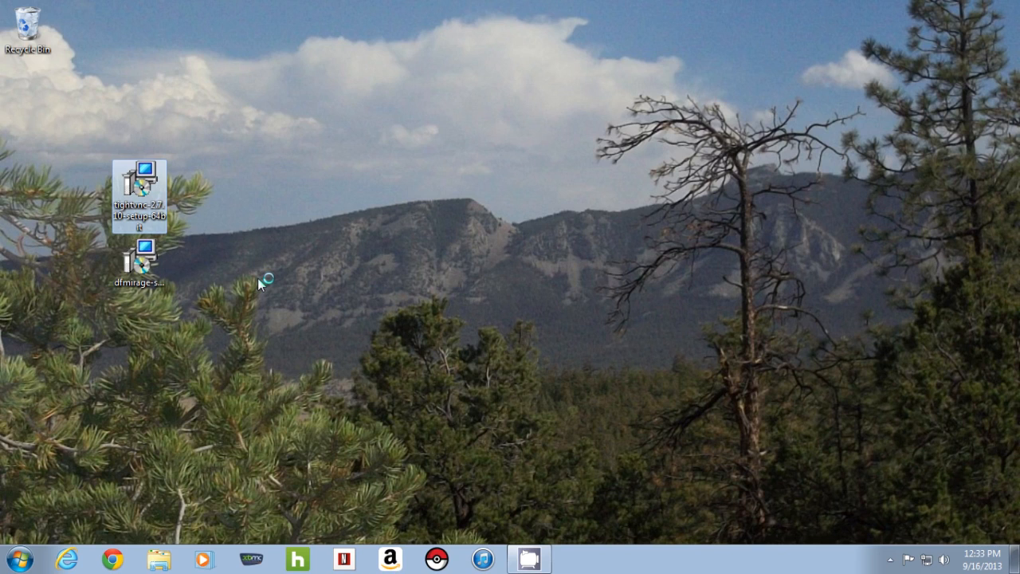
mouse_move(361, 351)
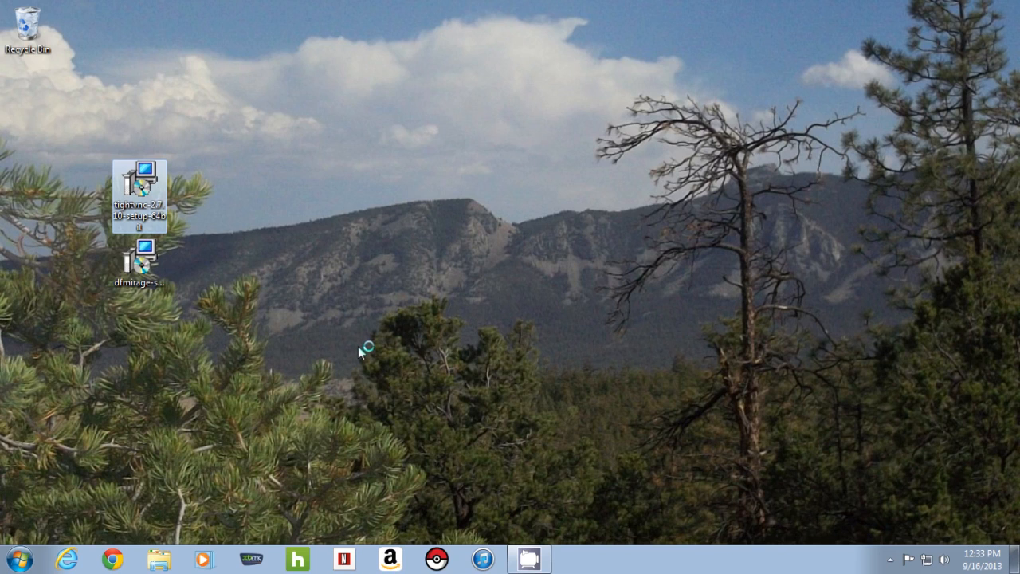
- Run the TightVNC installer as a Typical setup, keeping all additional tasks checked
double_click(139, 183)
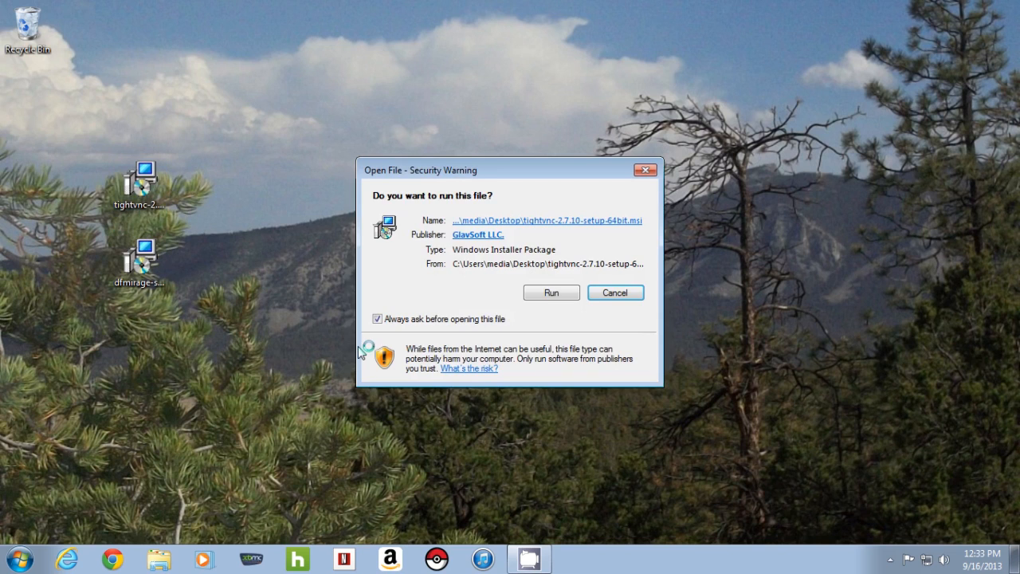
left_click(551, 293)
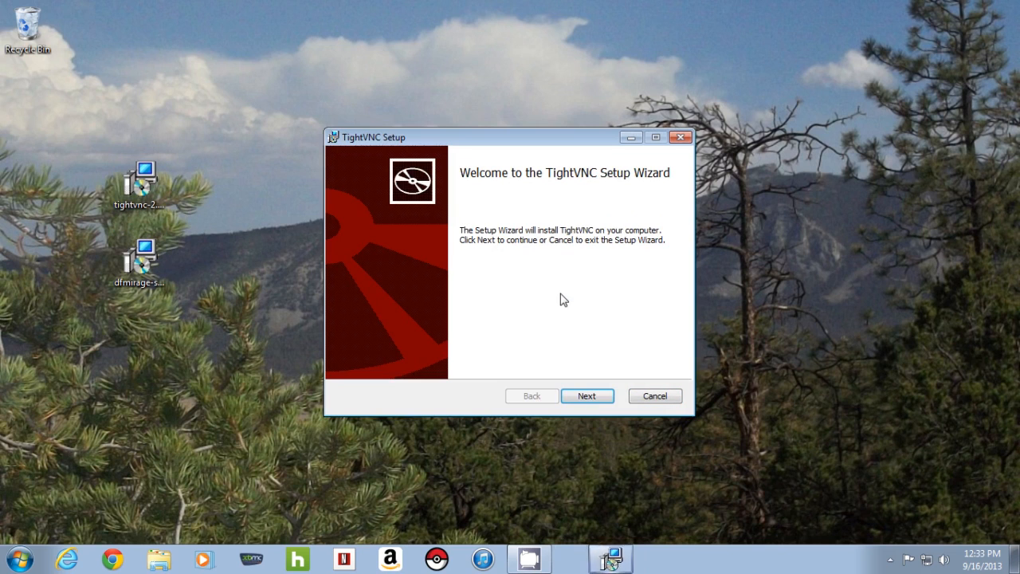
left_click(587, 396)
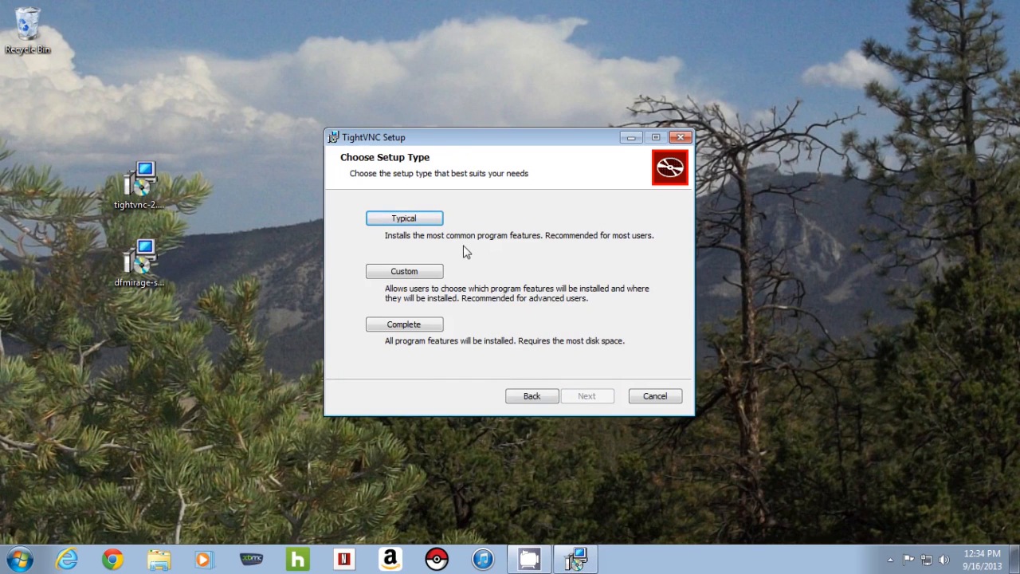
mouse_move(434, 239)
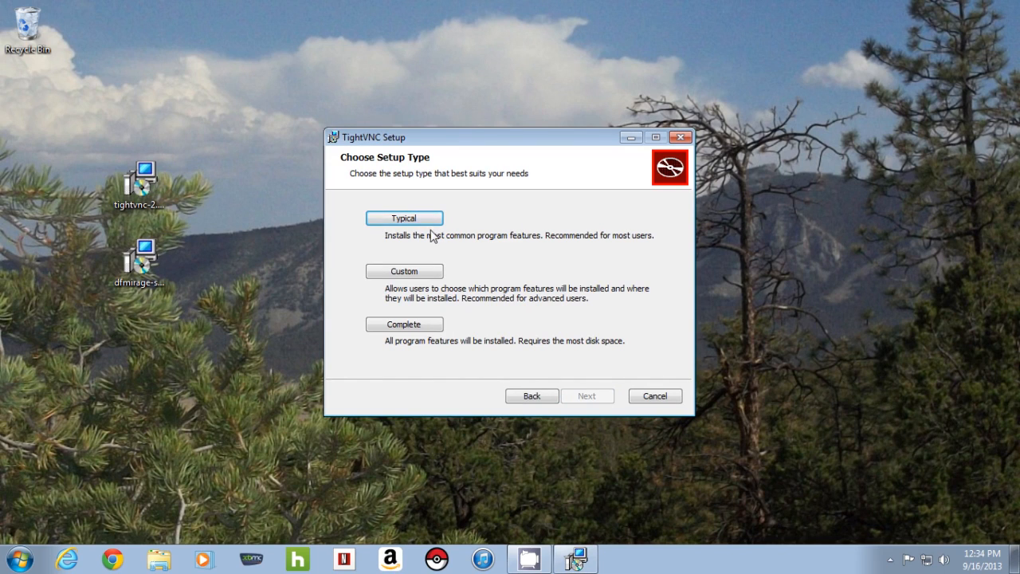
left_click(404, 217)
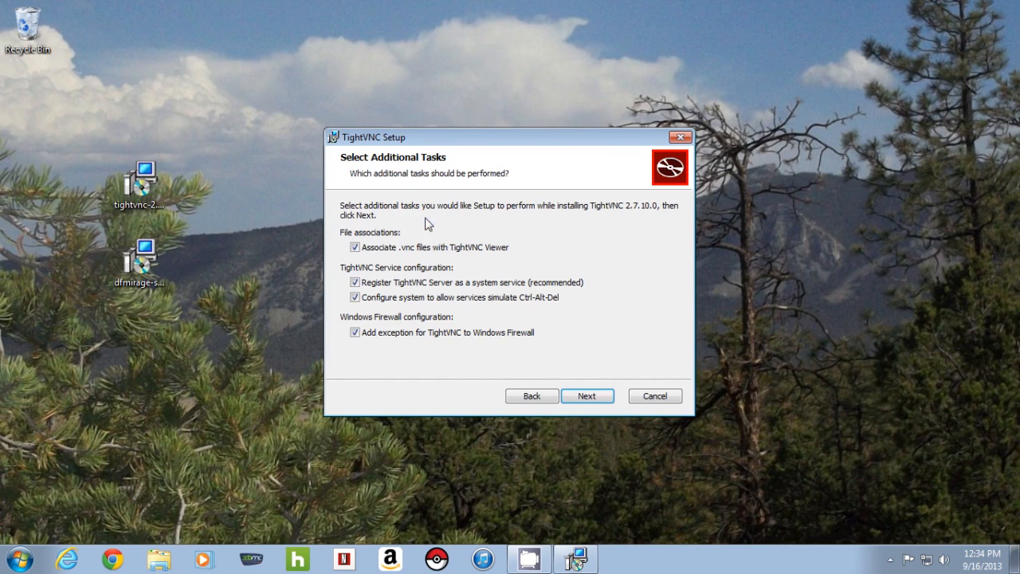
mouse_move(409, 265)
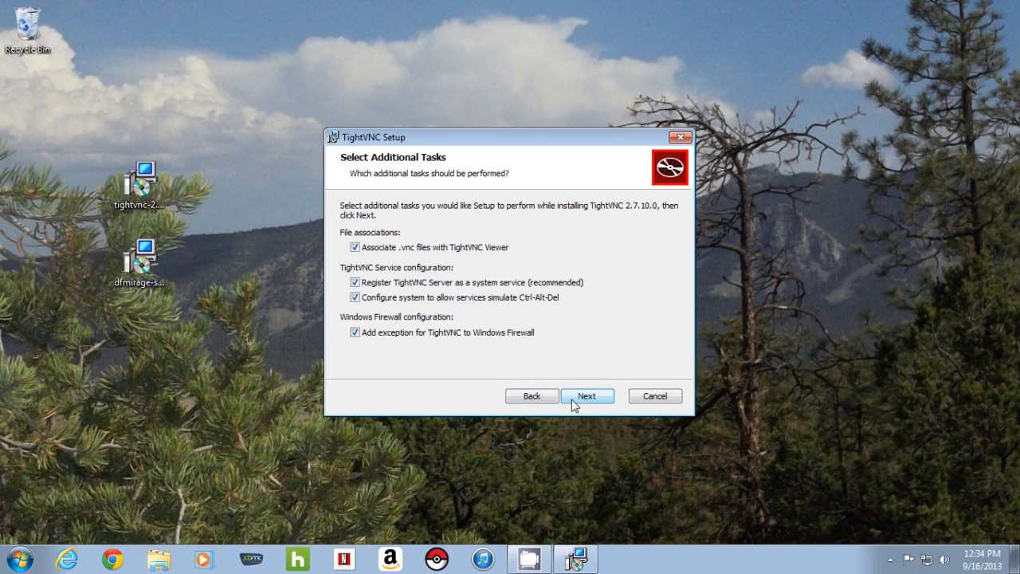
left_click(588, 396)
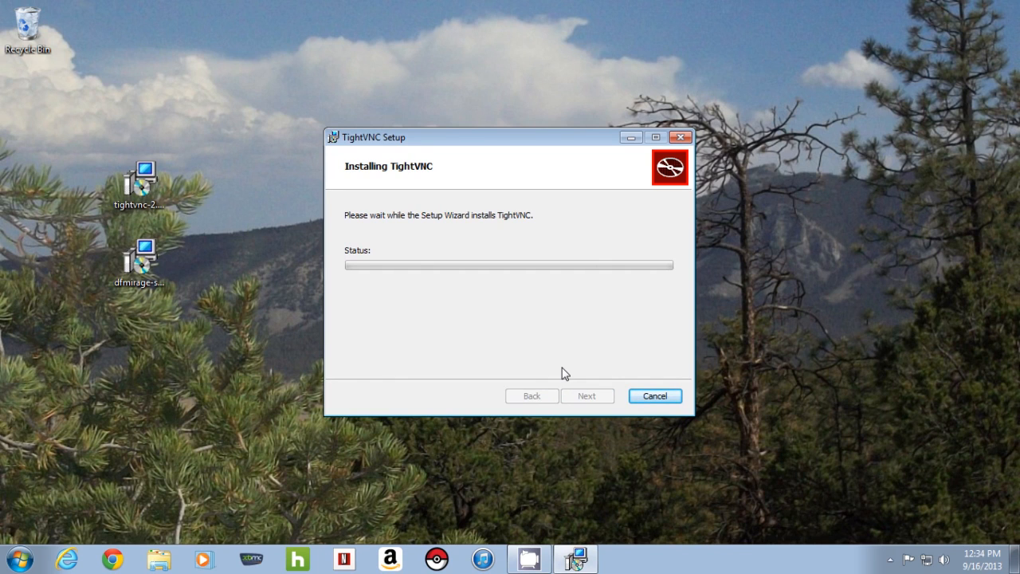
mouse_move(778, 372)
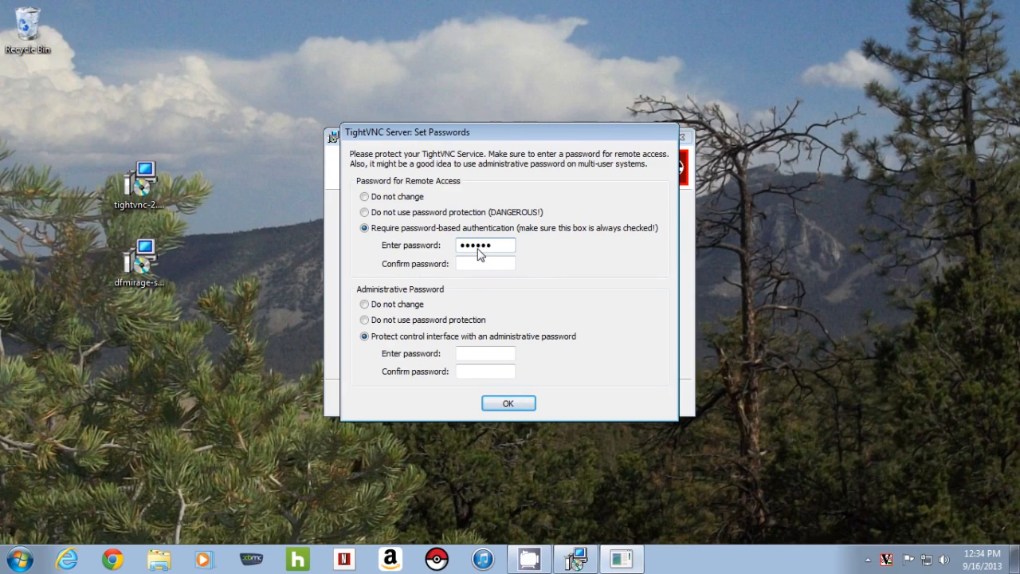
- Set and confirm the remote access and administrative passwords in Set Passwords
type("•••••")
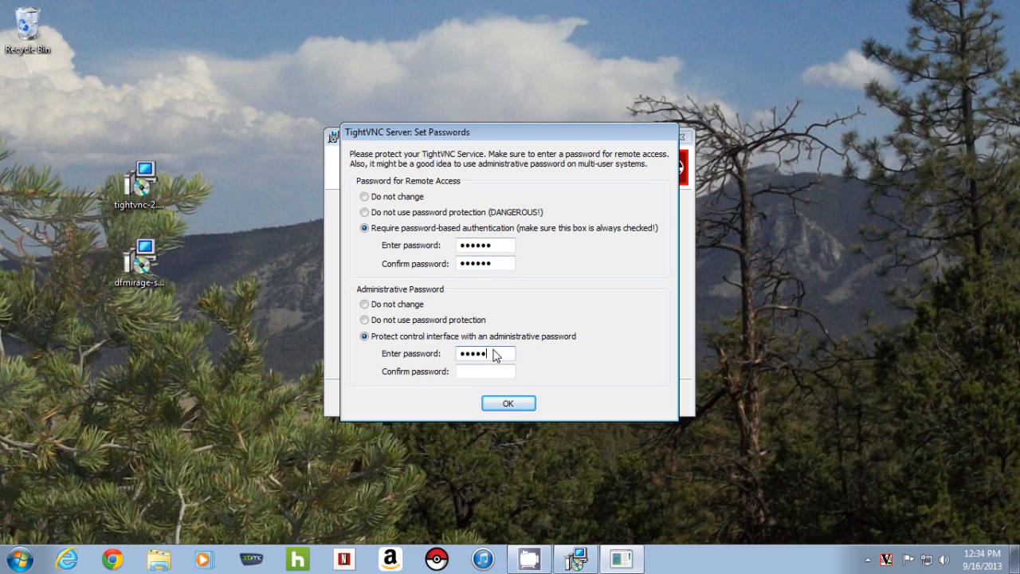
type("•")
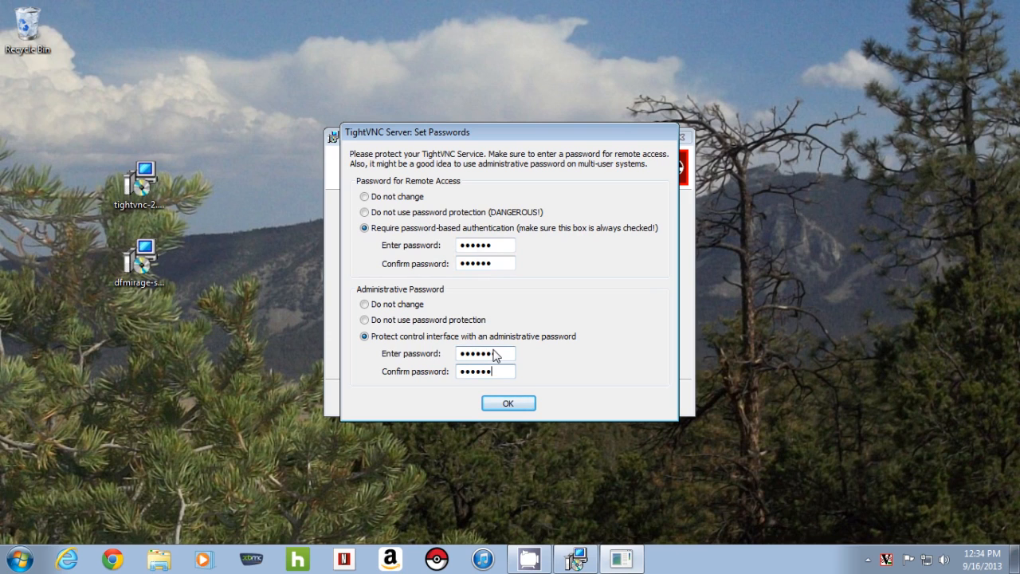
type("•")
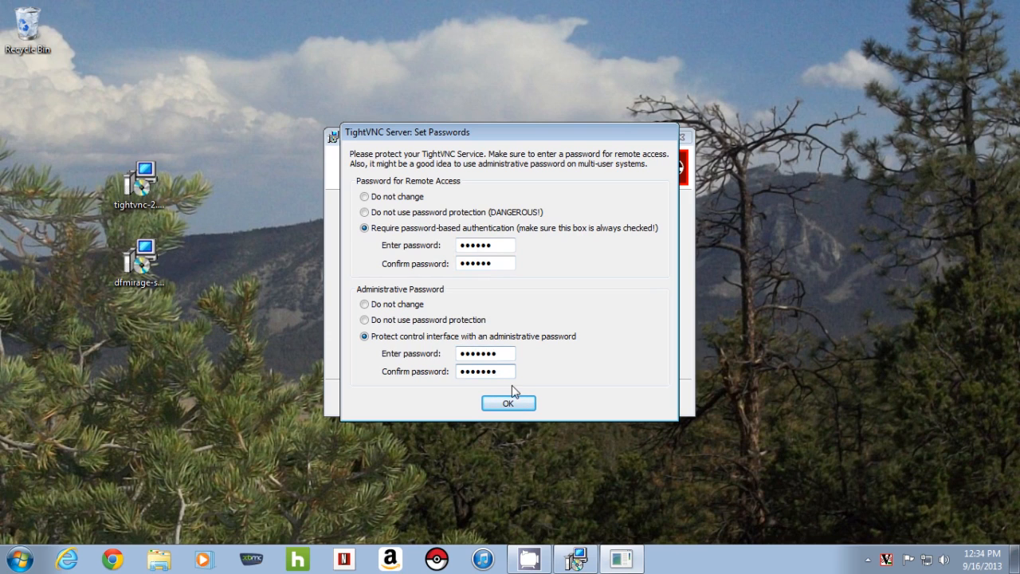
left_click(507, 403)
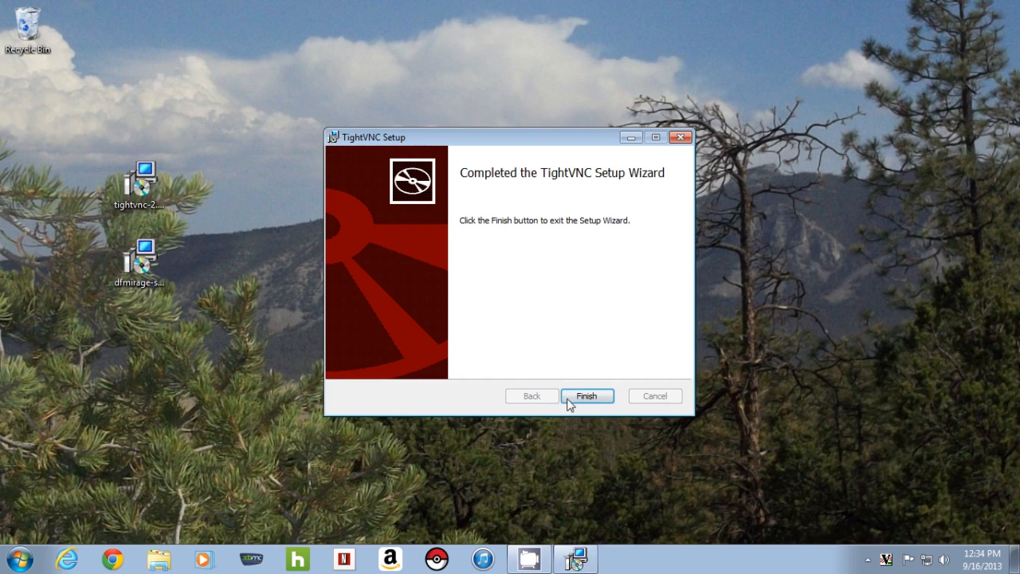
- Click Finish to close the completed TightVNC setup wizard
left_click(587, 395)
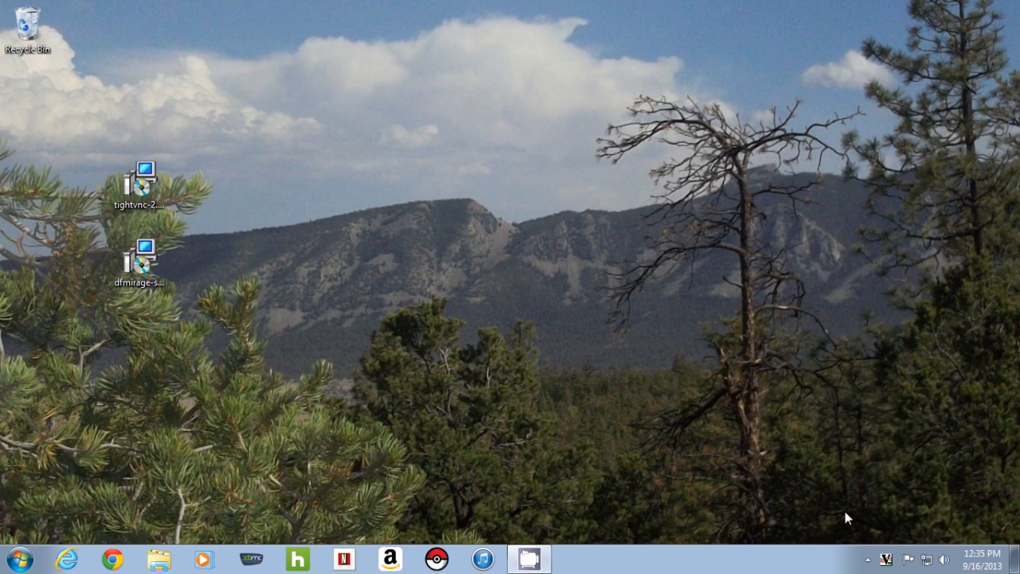
mouse_move(886, 560)
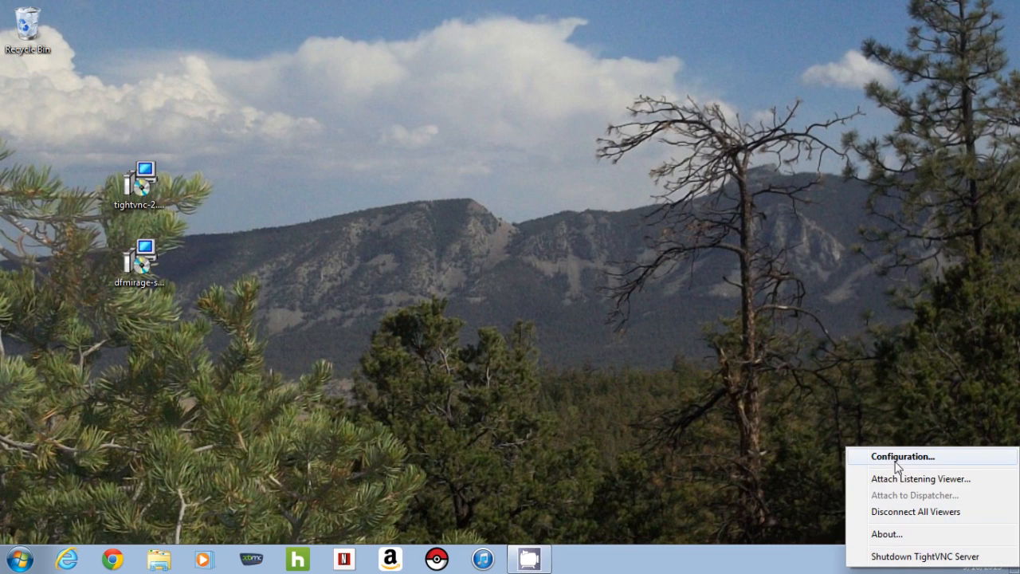
mouse_move(909, 512)
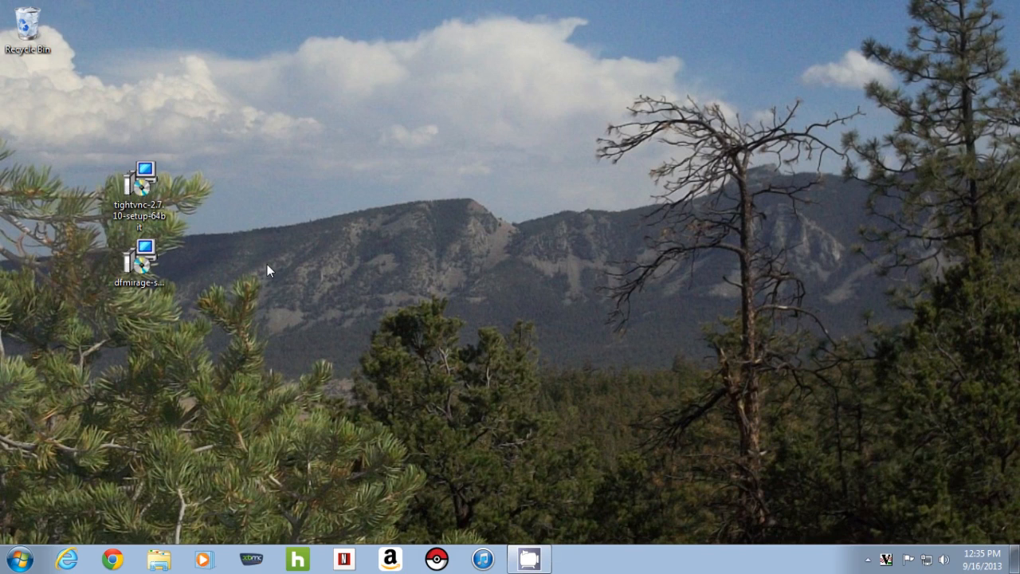
mouse_move(218, 309)
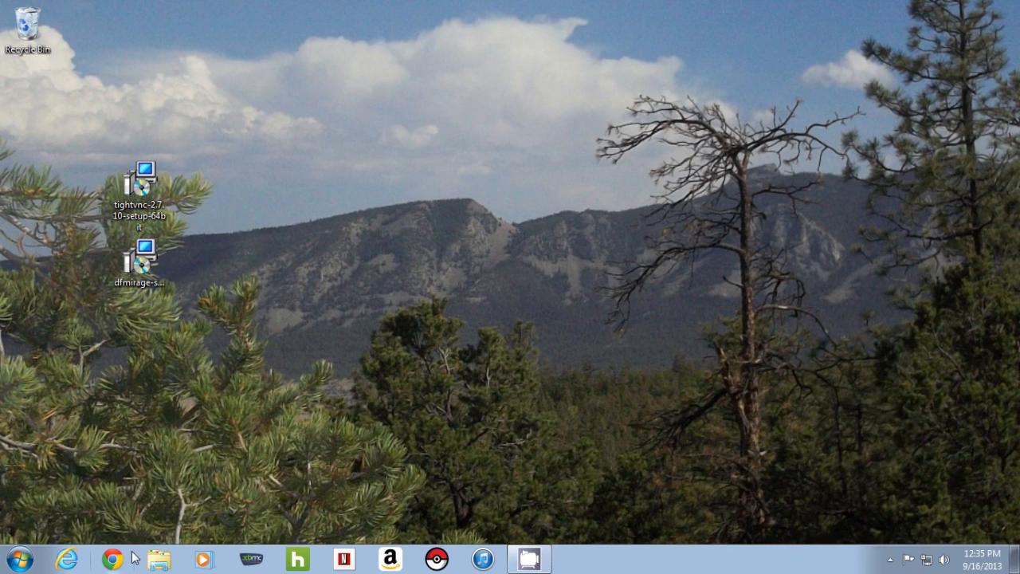
- Open tightvnc.com's download page and scroll to the DFMirage Driver section
left_click(113, 558)
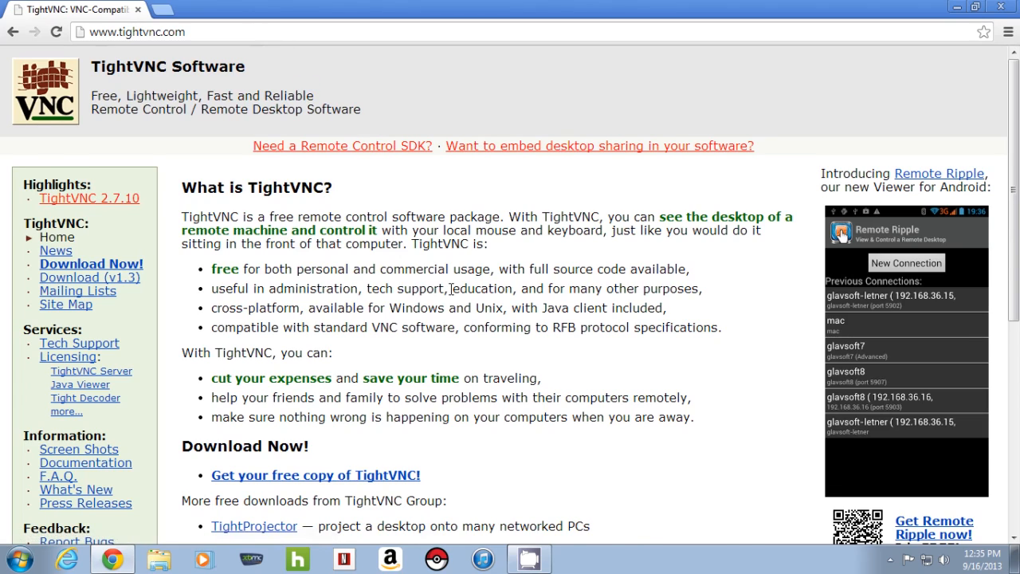
scroll("down", 3)
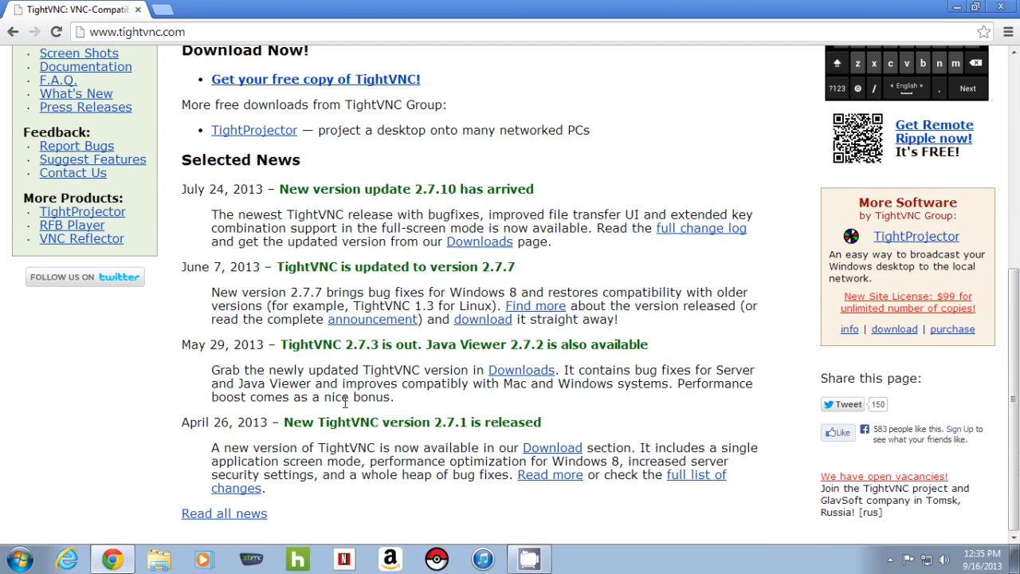
mouse_move(130, 409)
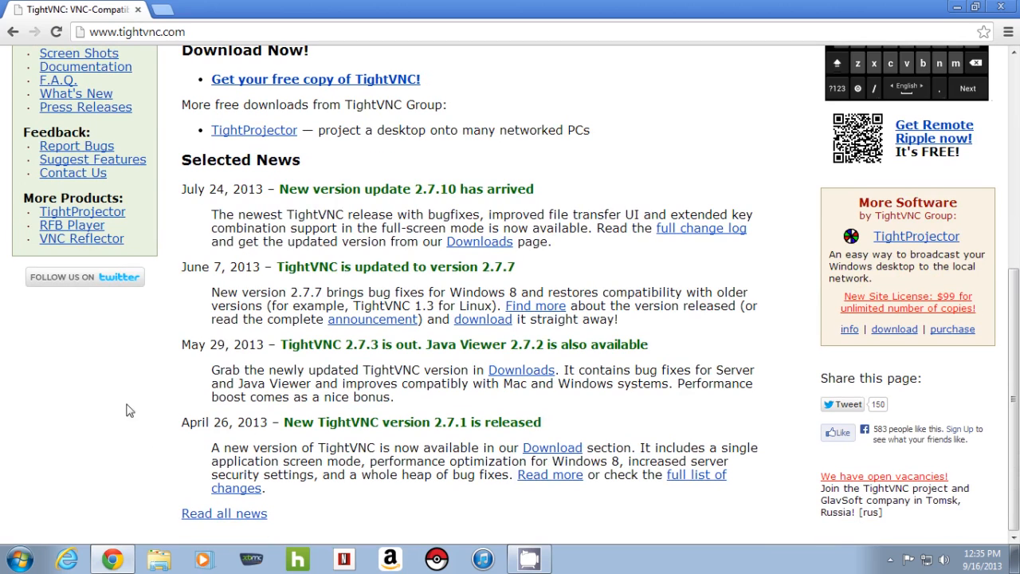
scroll("up", 3)
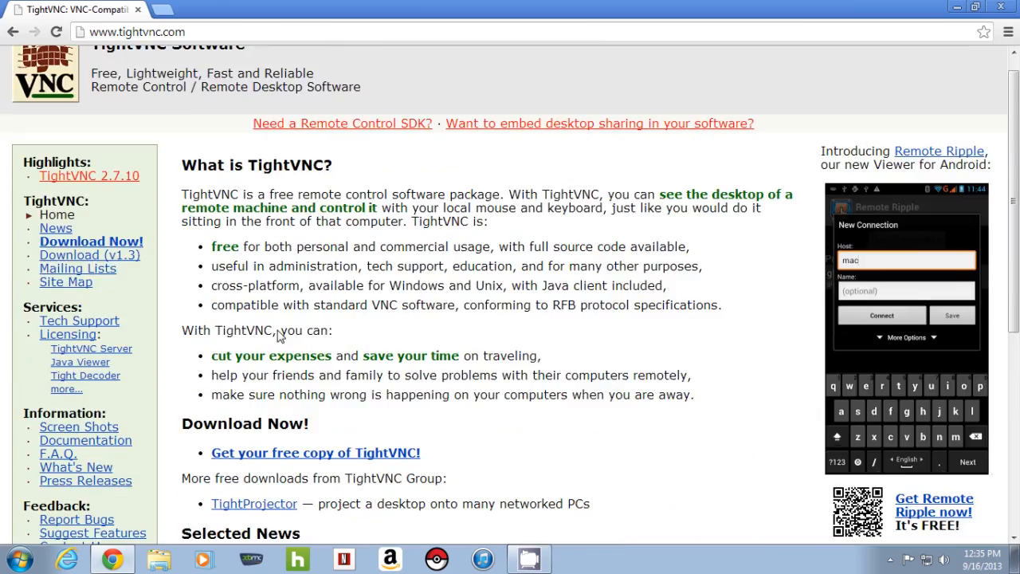
scroll("down", 3)
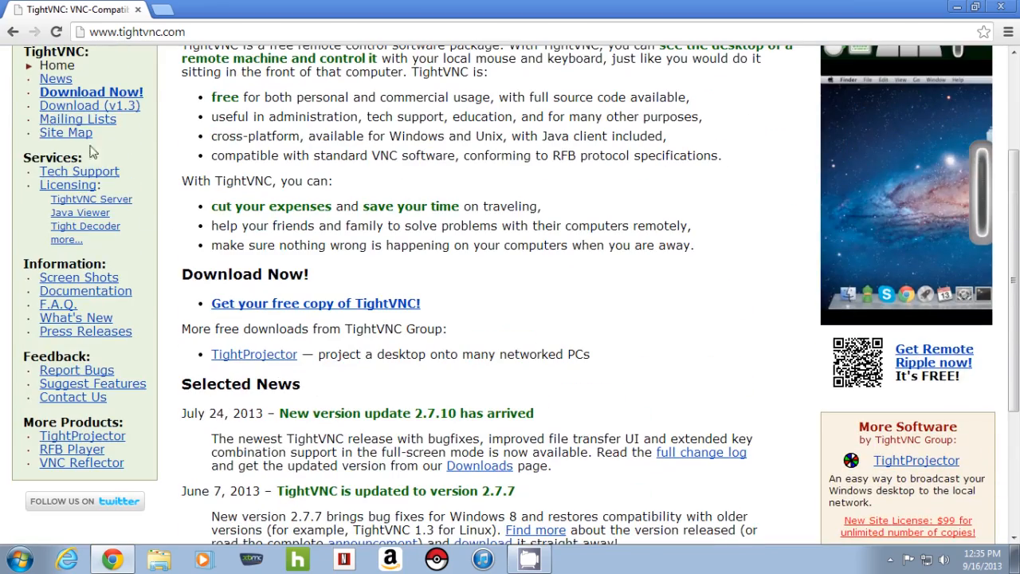
left_click(91, 91)
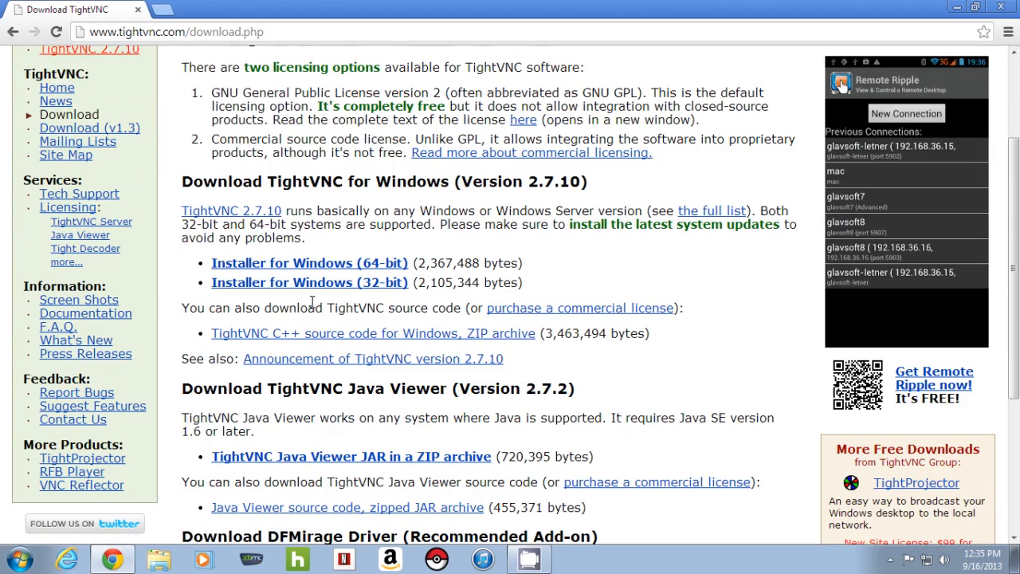
scroll("down", 3)
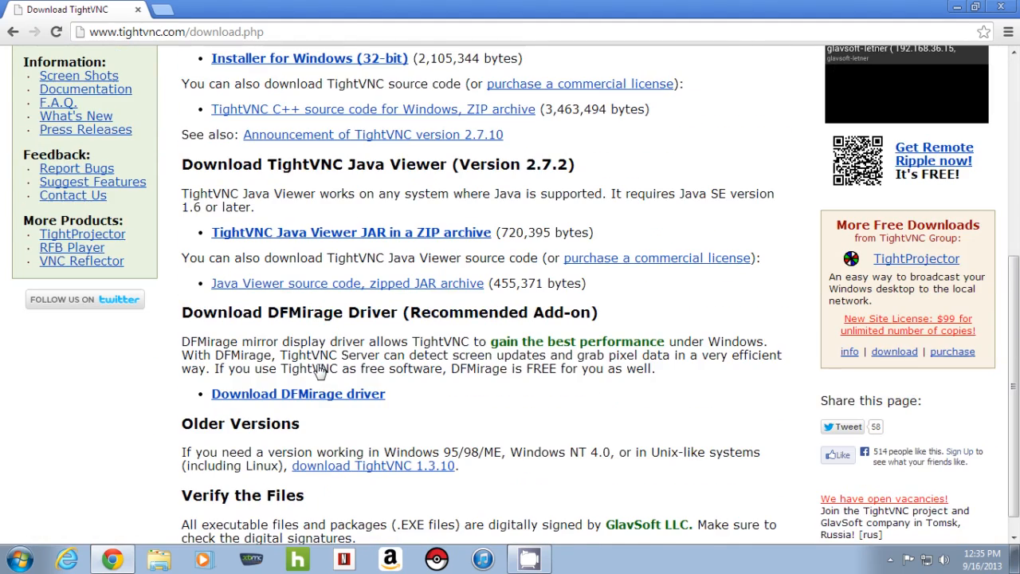
mouse_move(344, 333)
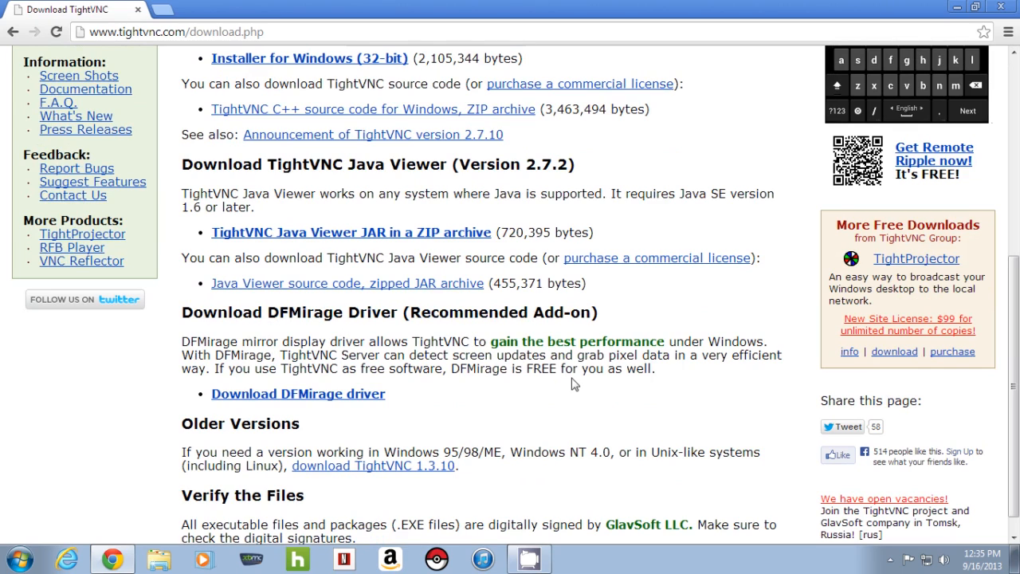
mouse_move(858, 72)
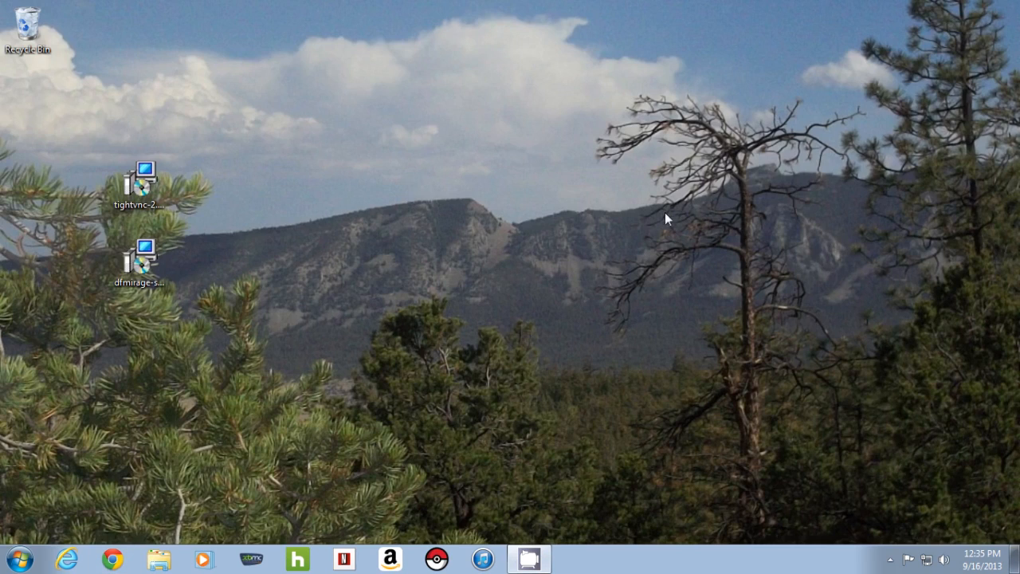
mouse_move(391, 345)
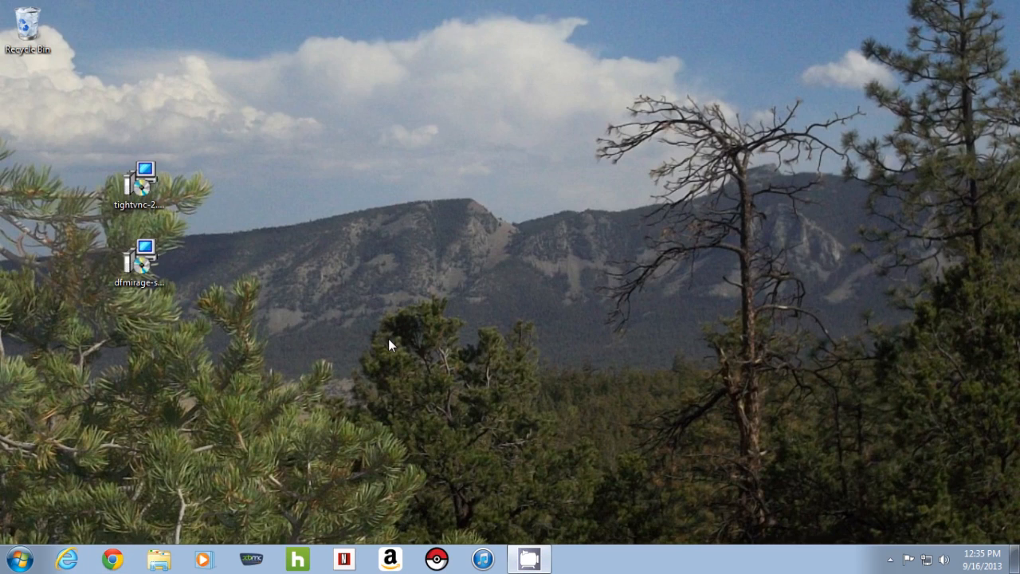
- Install the DFMirage driver, accepting the license and default destination folder
left_click(141, 255)
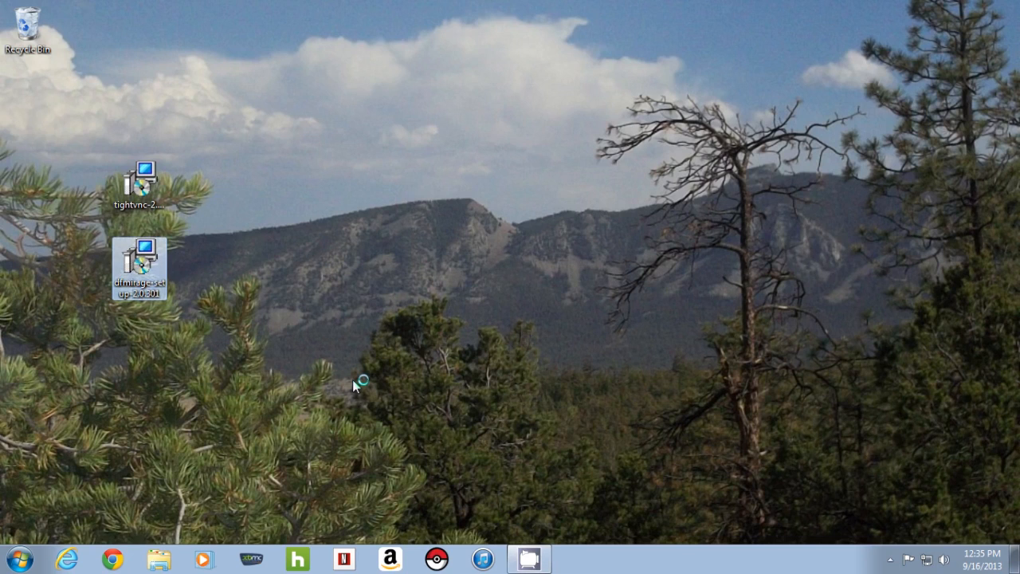
mouse_move(383, 401)
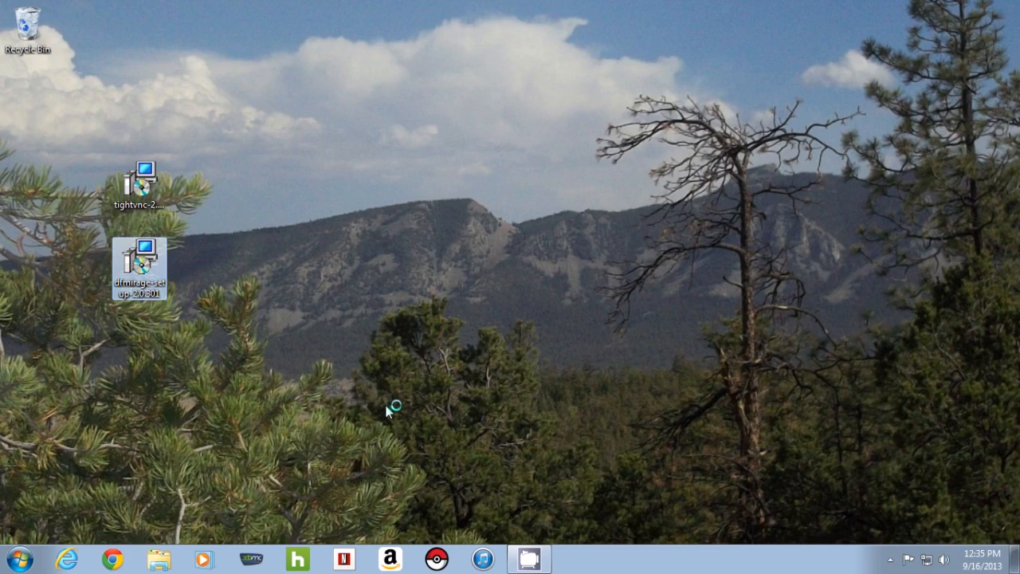
mouse_move(538, 304)
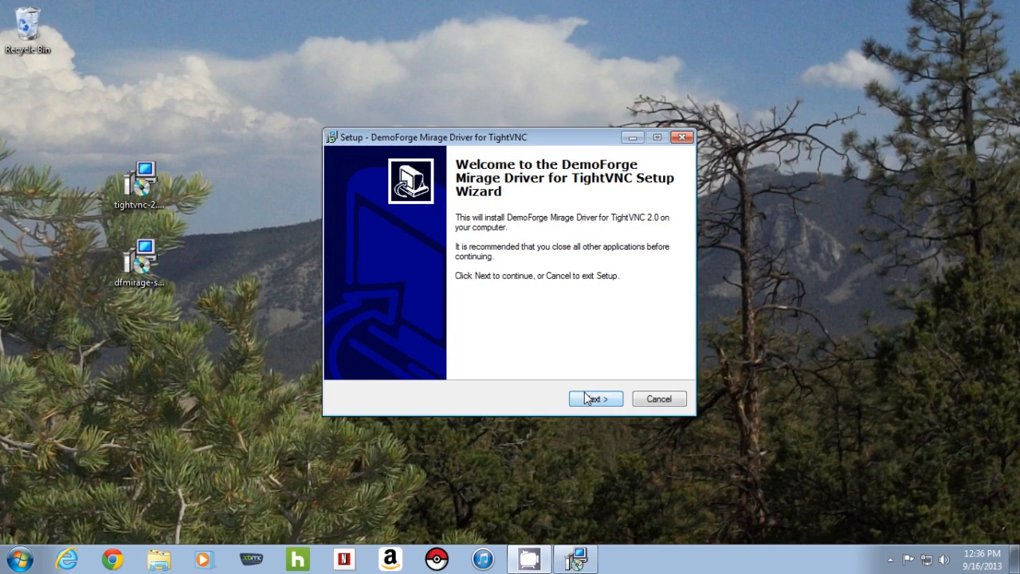
left_click(595, 398)
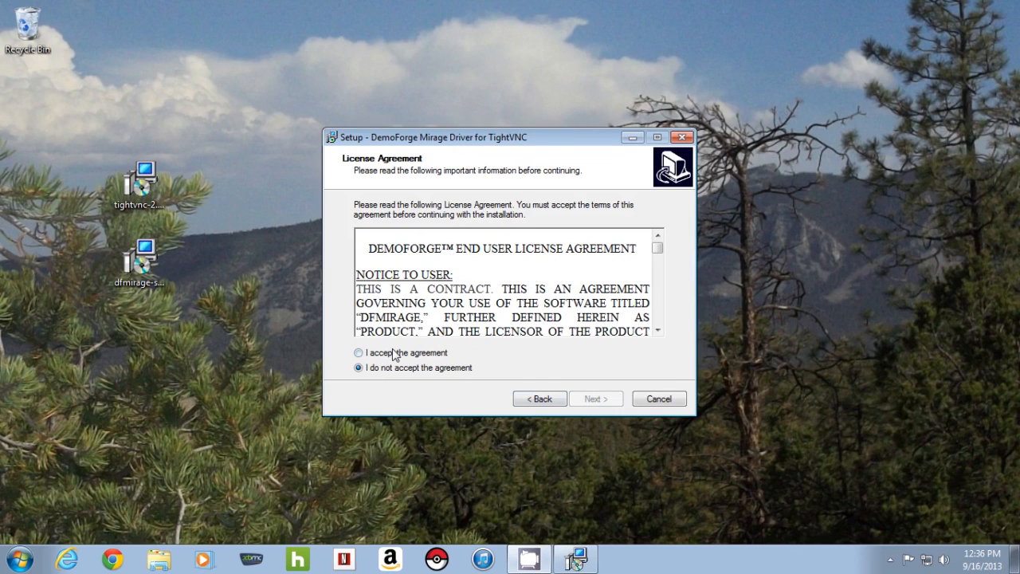
left_click(595, 399)
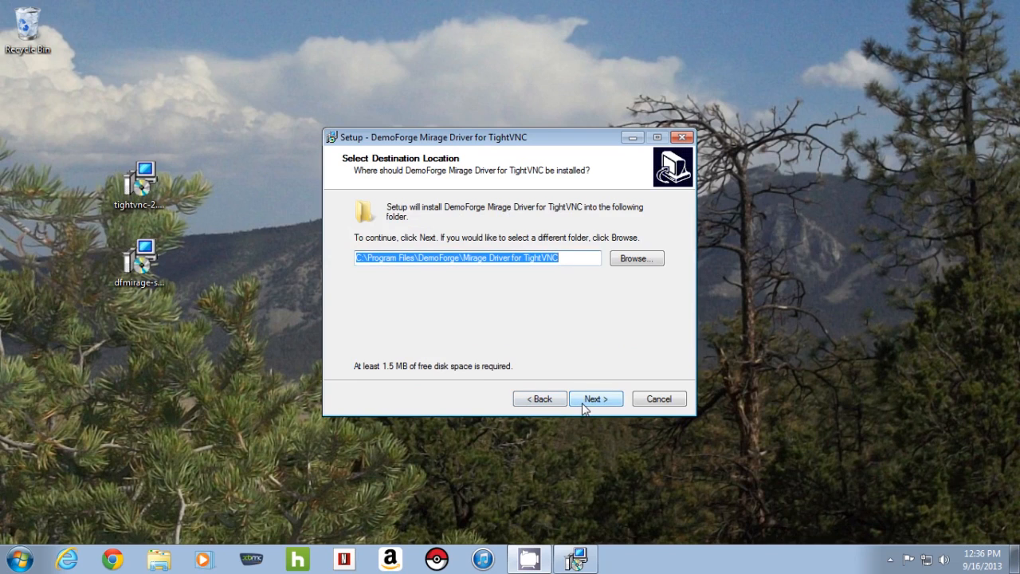
left_click(596, 399)
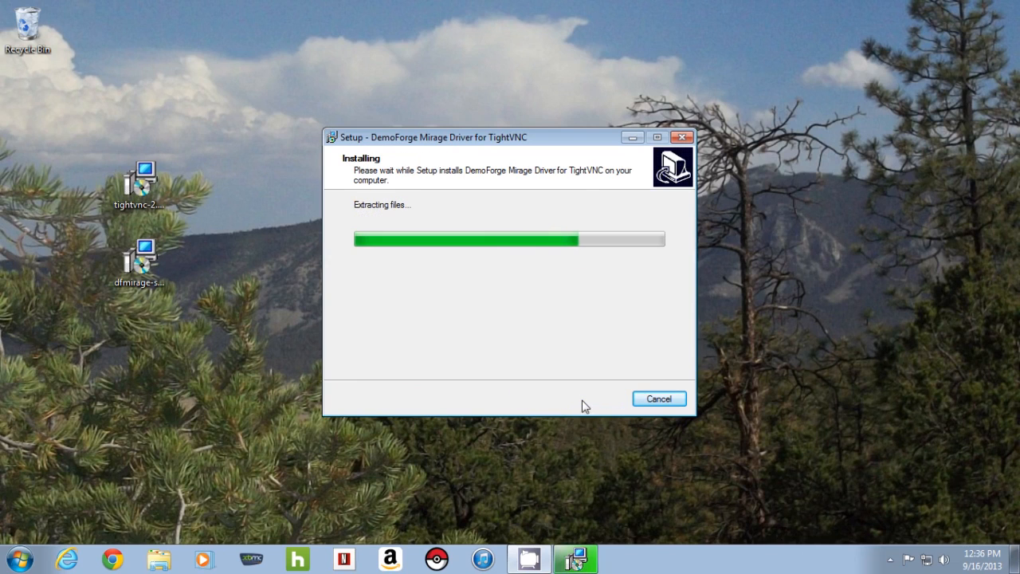
mouse_move(575, 354)
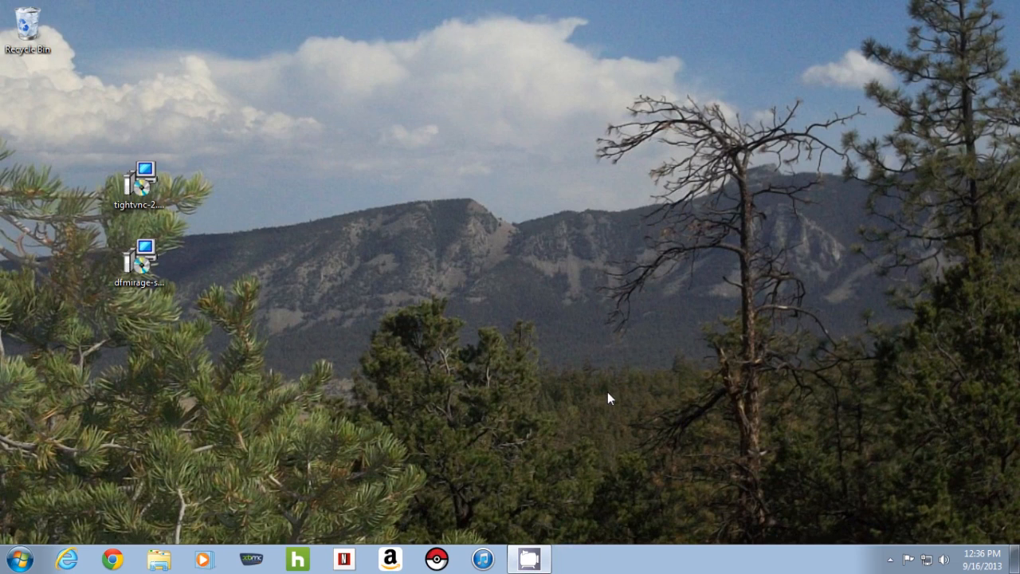
mouse_move(555, 316)
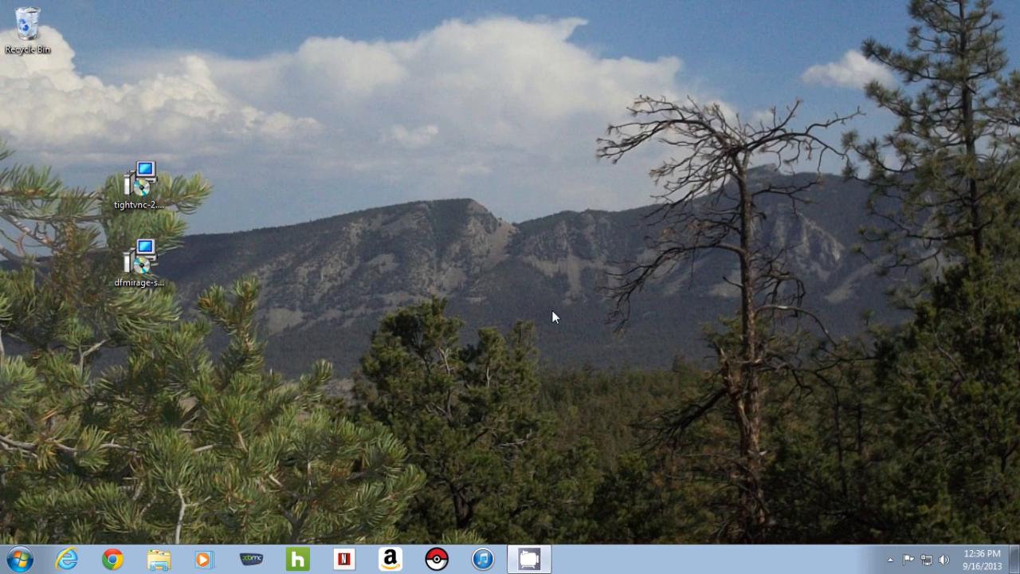
mouse_move(568, 493)
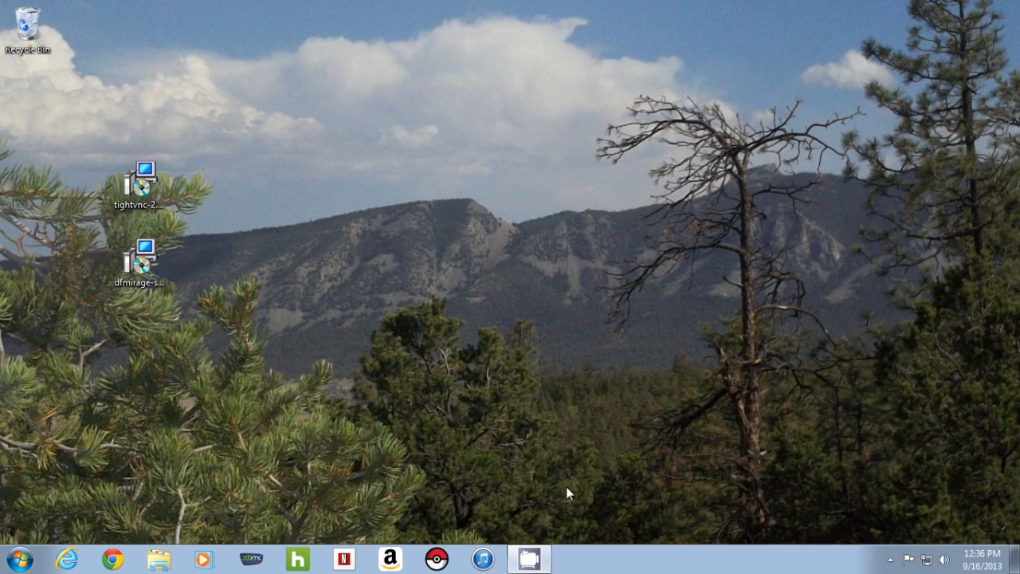
mouse_move(547, 506)
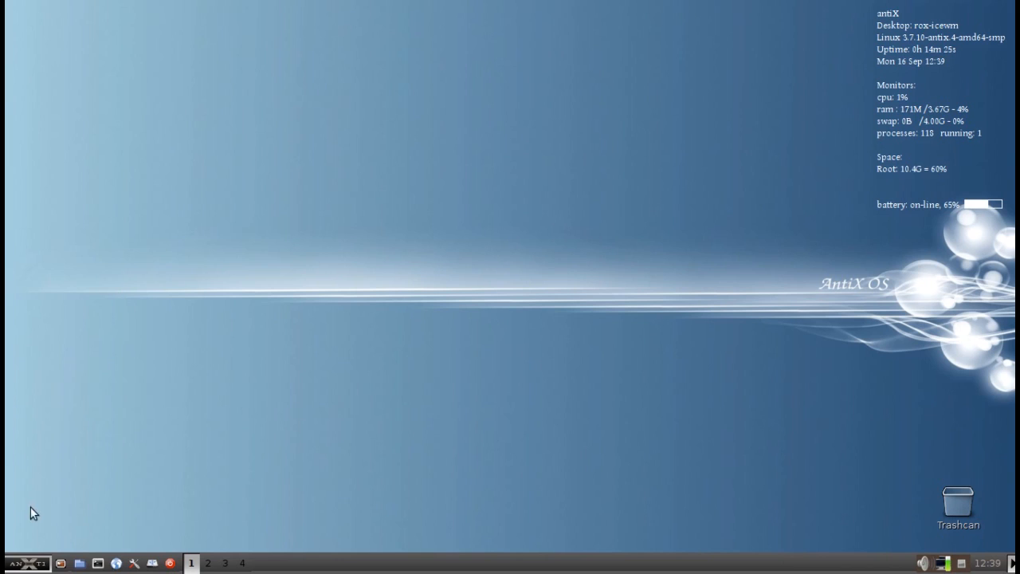
- Expand Applications > Preferences in the antiX start menu
left_click(27, 563)
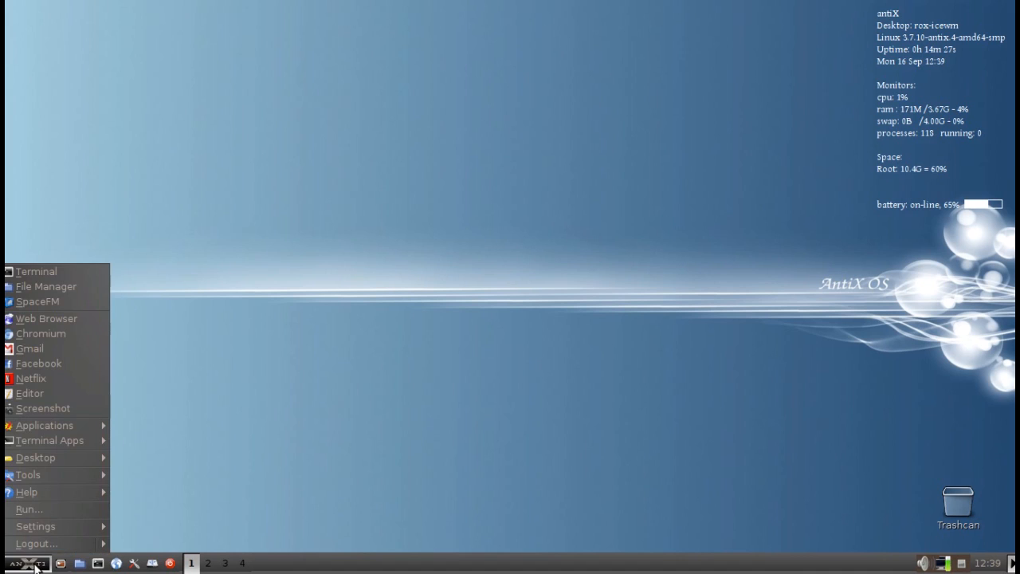
left_click(26, 492)
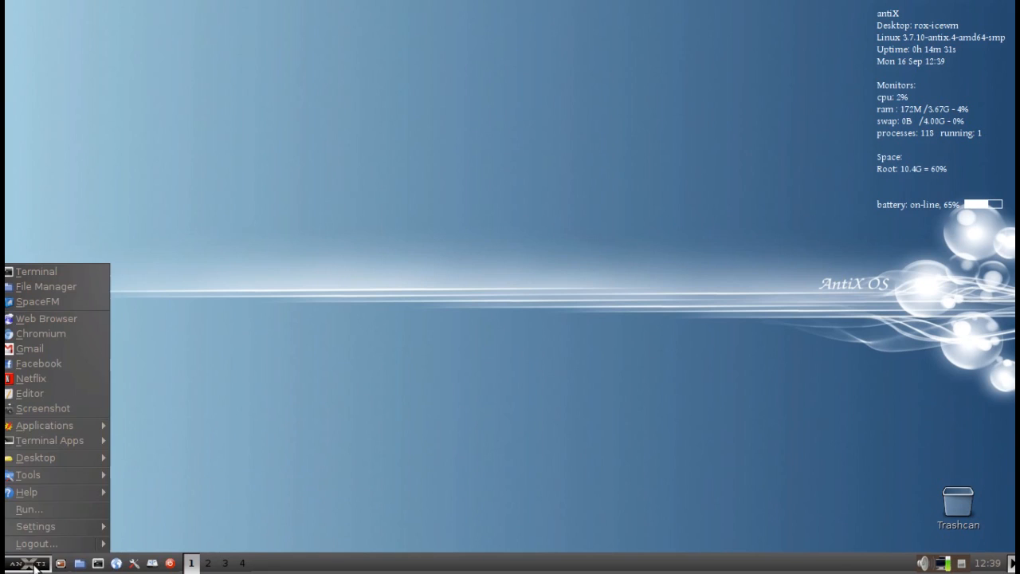
left_click(157, 545)
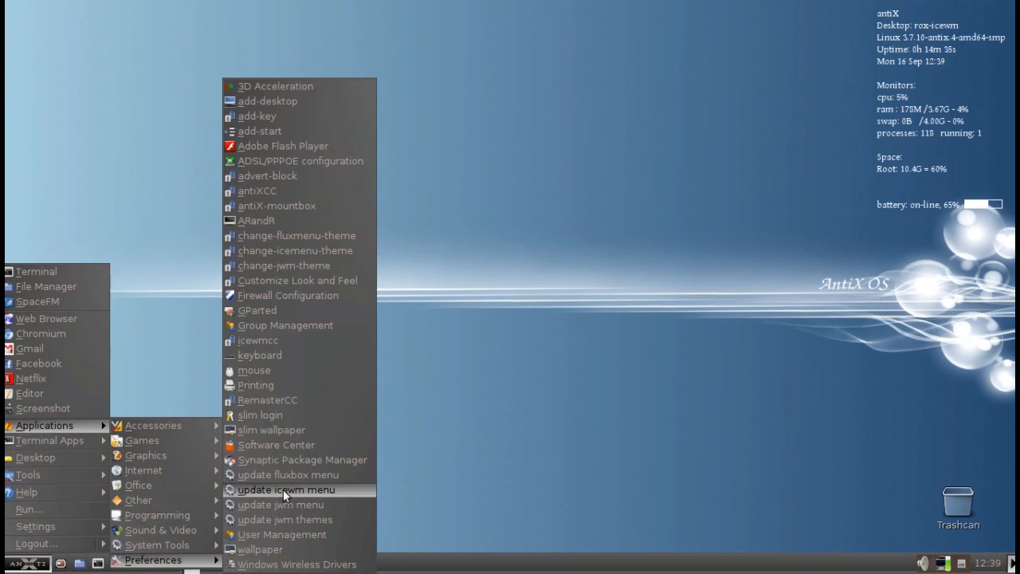
mouse_move(301, 460)
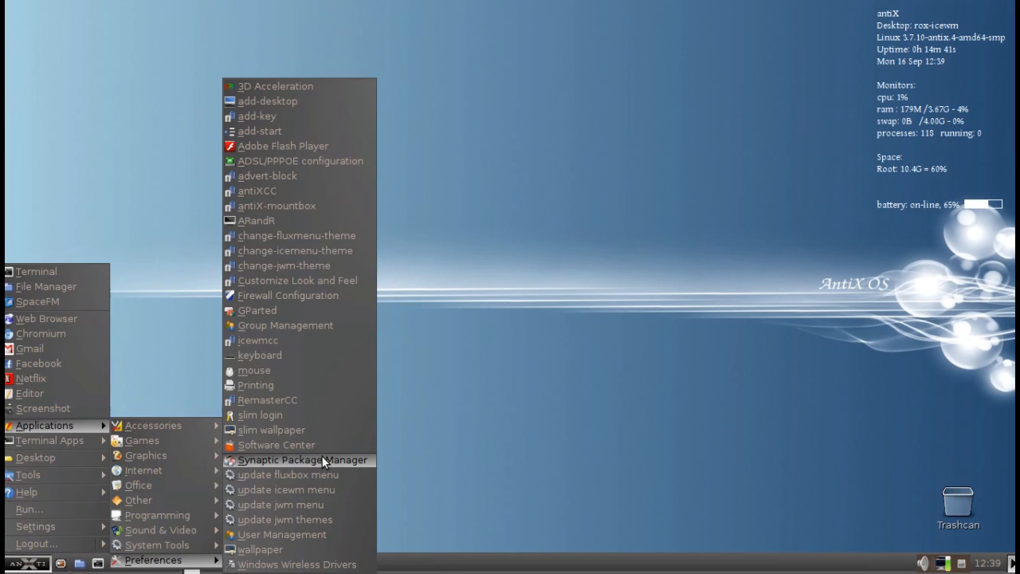
- Launch Synaptic Package Manager with the administrator password
left_click(301, 460)
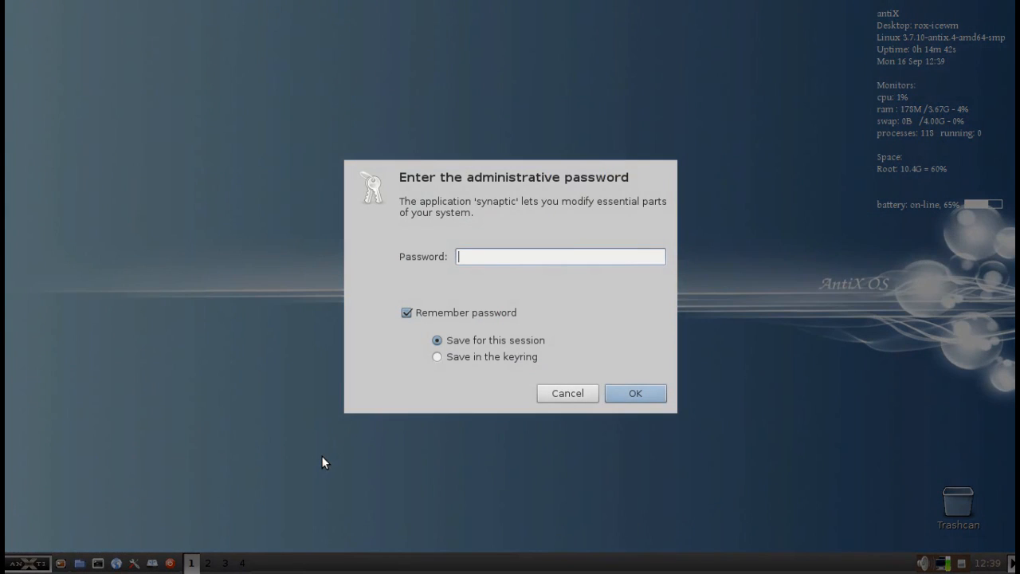
left_click(568, 393)
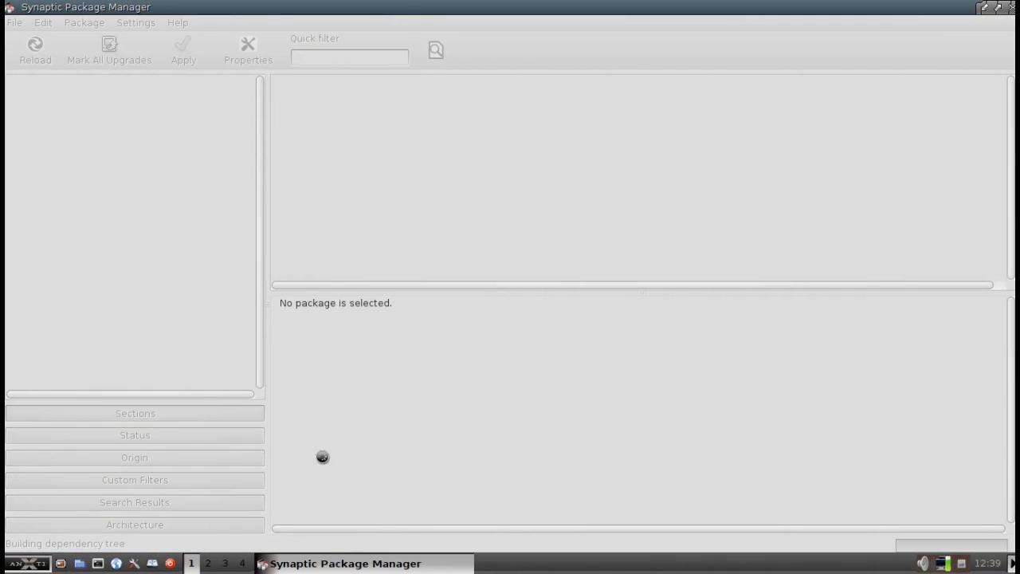
mouse_move(375, 62)
type("vnc")
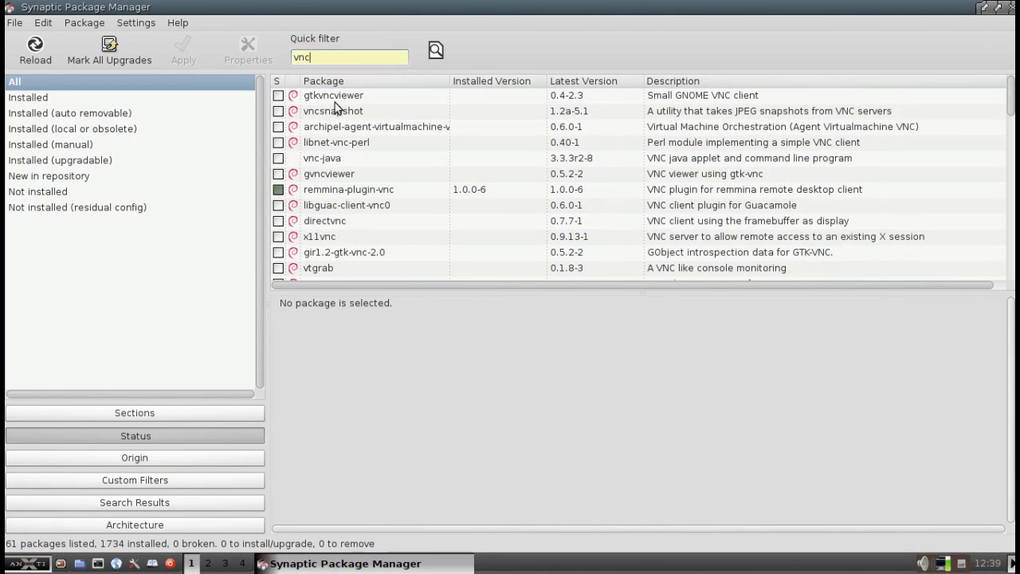
- Review the vnc package descriptions, including vncsnapshot, vnc-java, gvncviewer and remmina-plugin-vnc
left_click(332, 111)
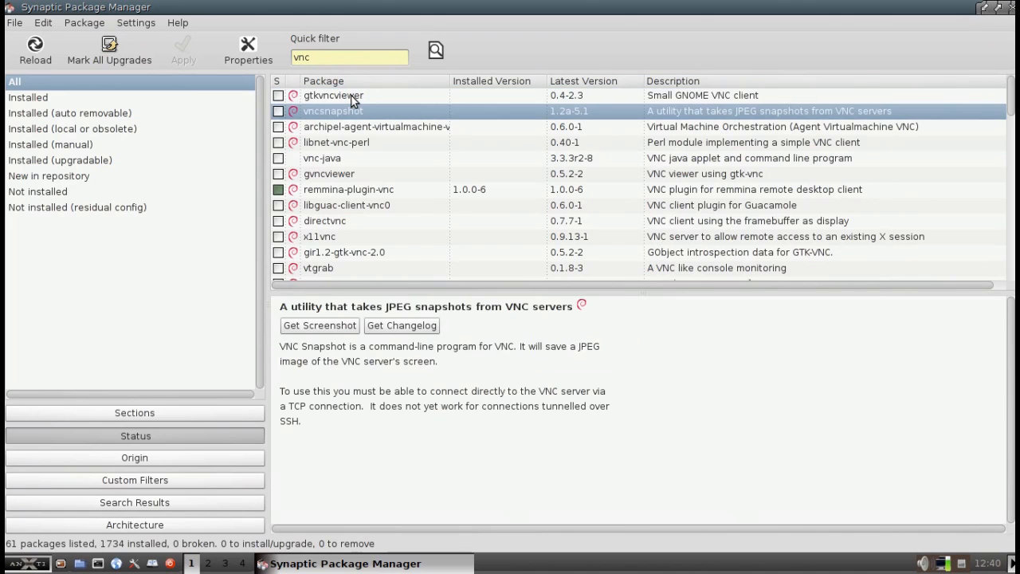
left_click(322, 158)
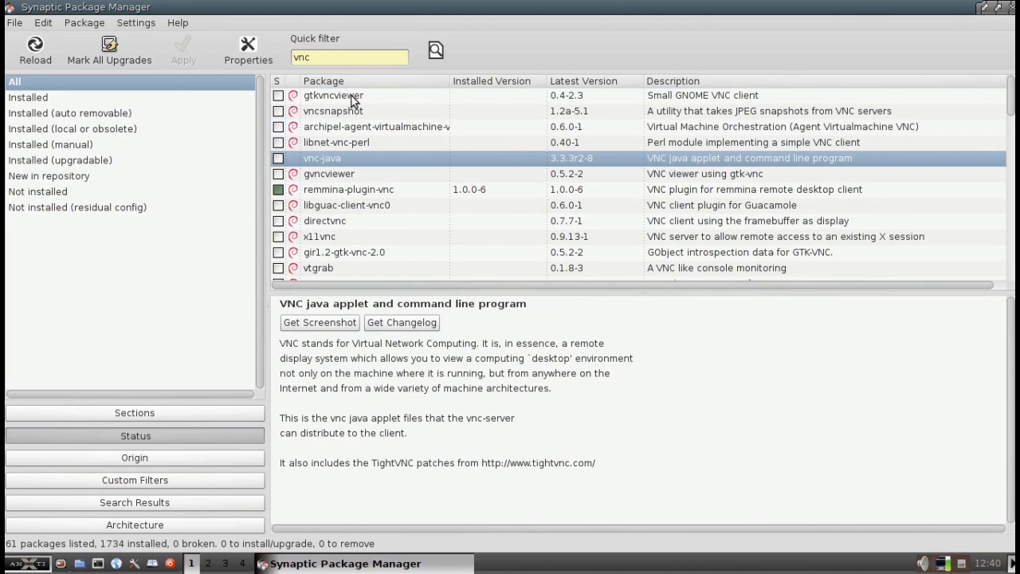
left_click(329, 174)
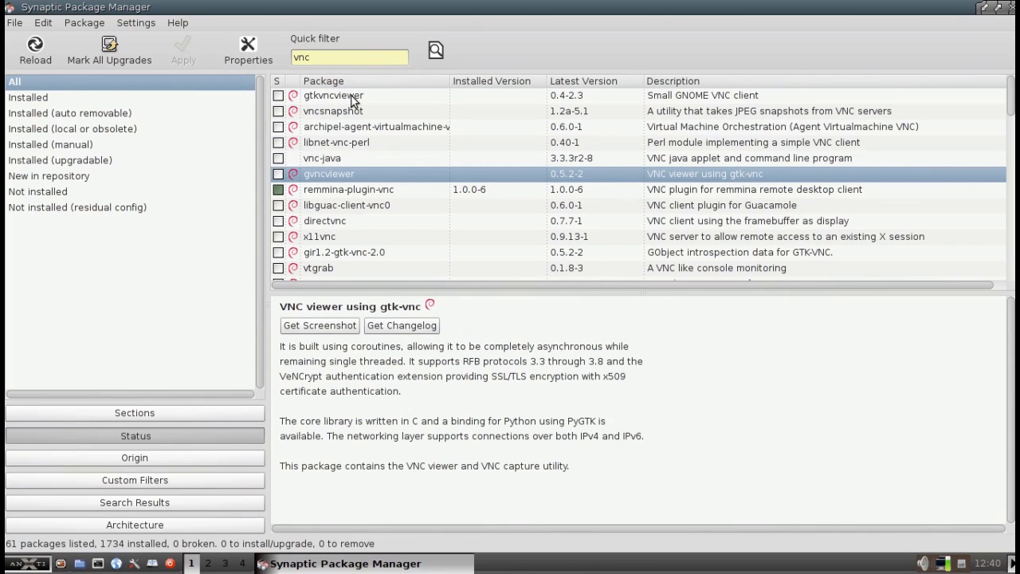
left_click(349, 189)
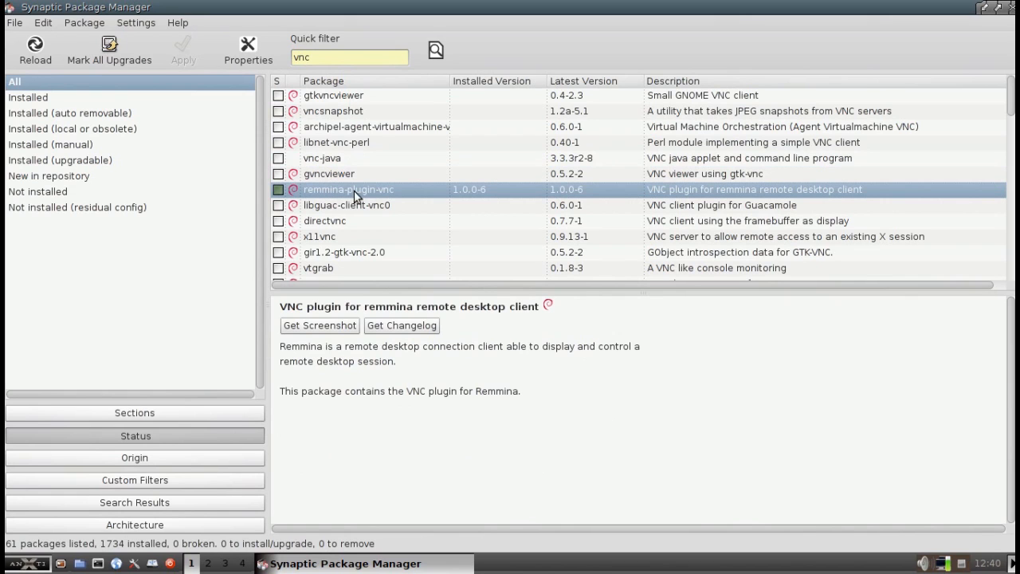
left_click(344, 252)
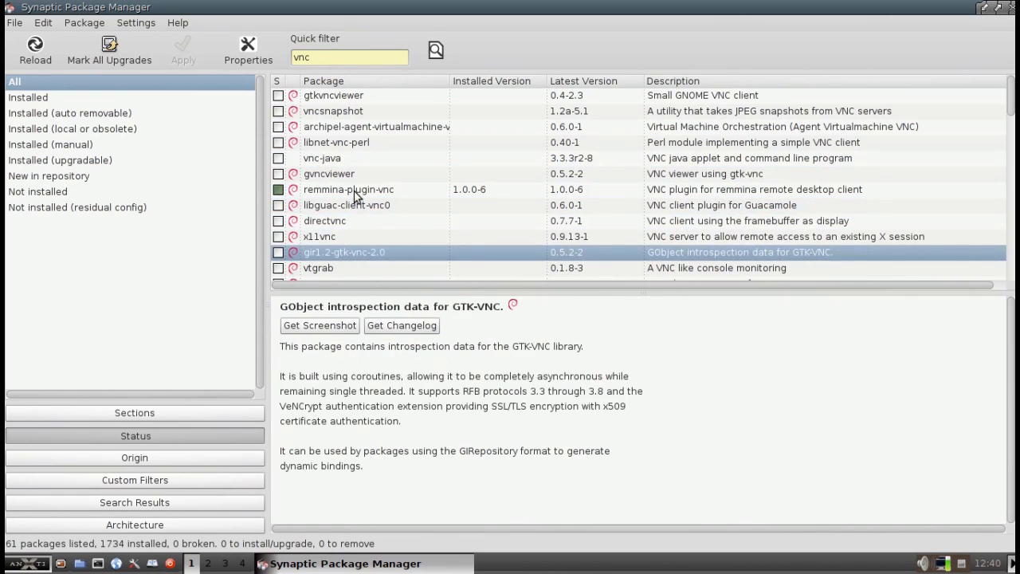
scroll("down", 3)
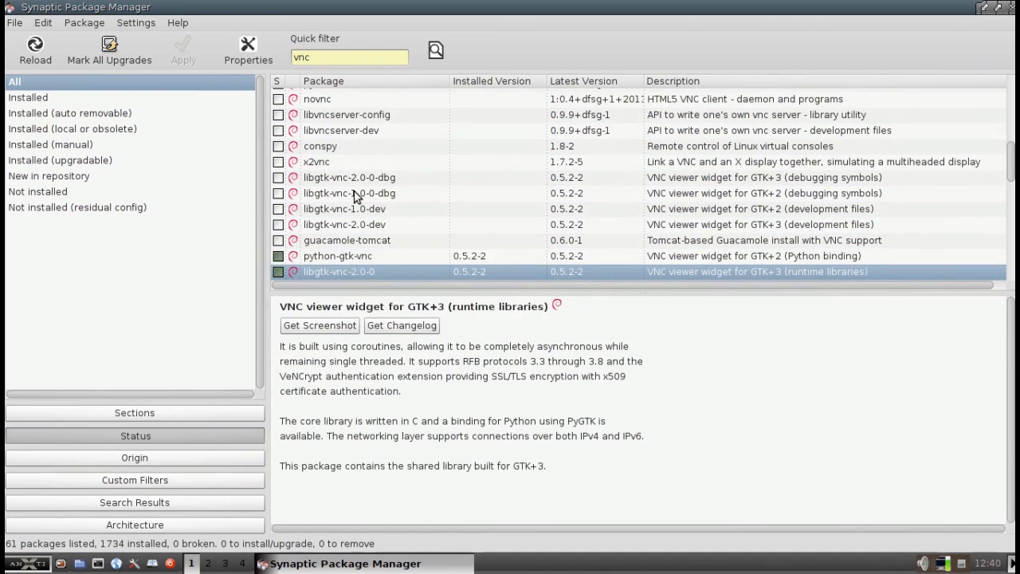
scroll("down", 3)
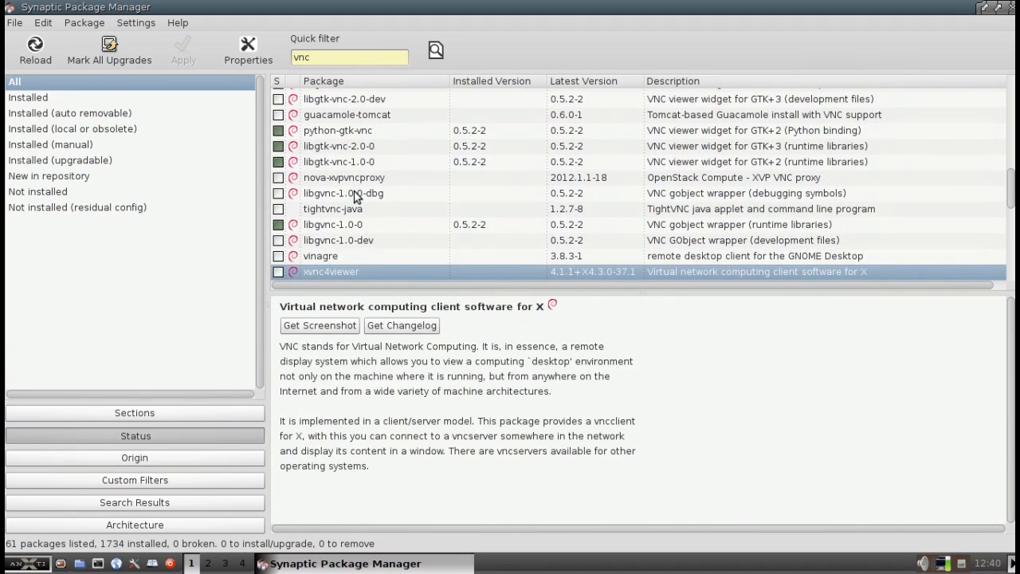
left_click(344, 192)
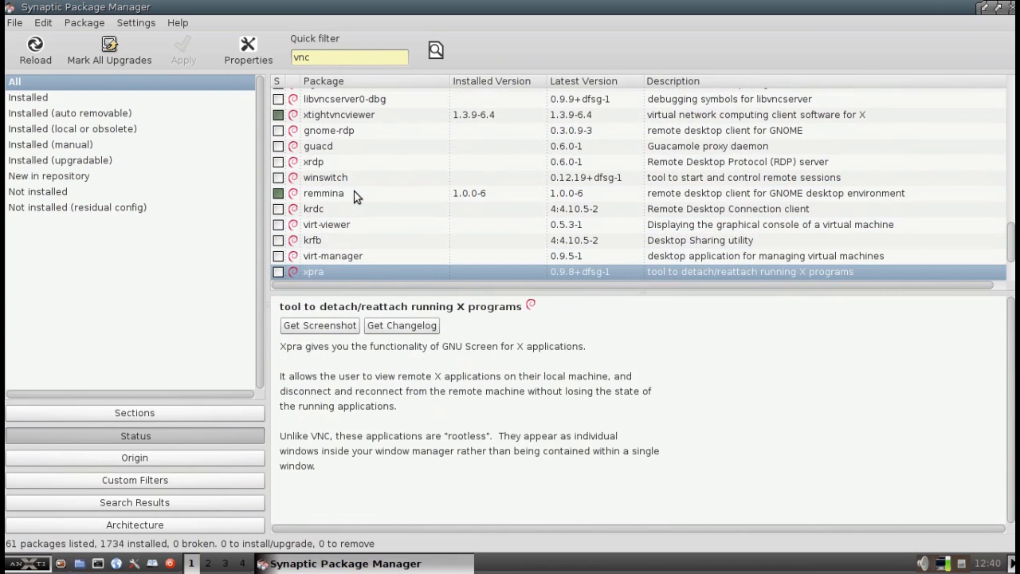
scroll("down", 3)
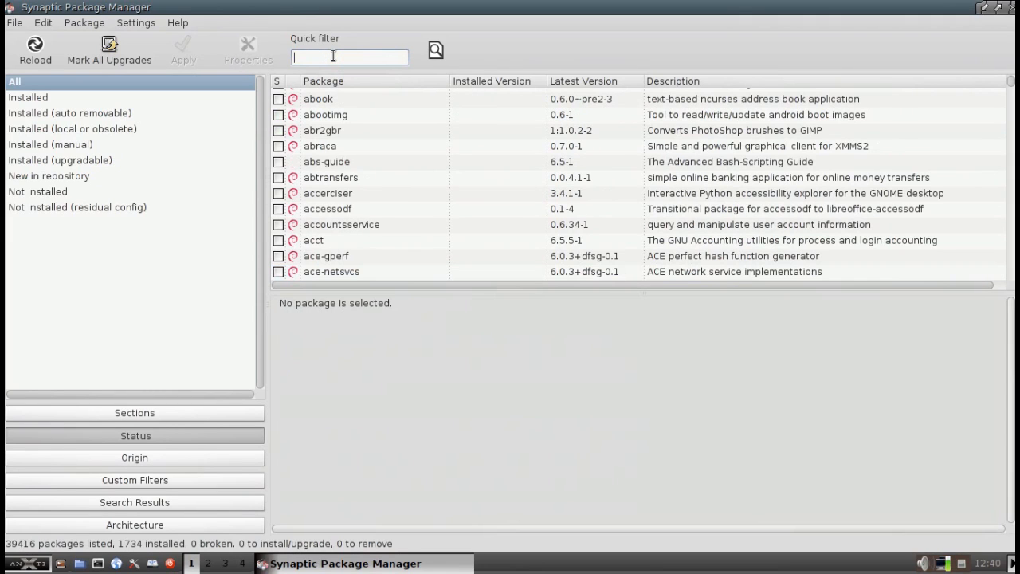
- Filter Synaptic for 'xvnc' to confirm xtightvncviewer is installed
type("xvnc")
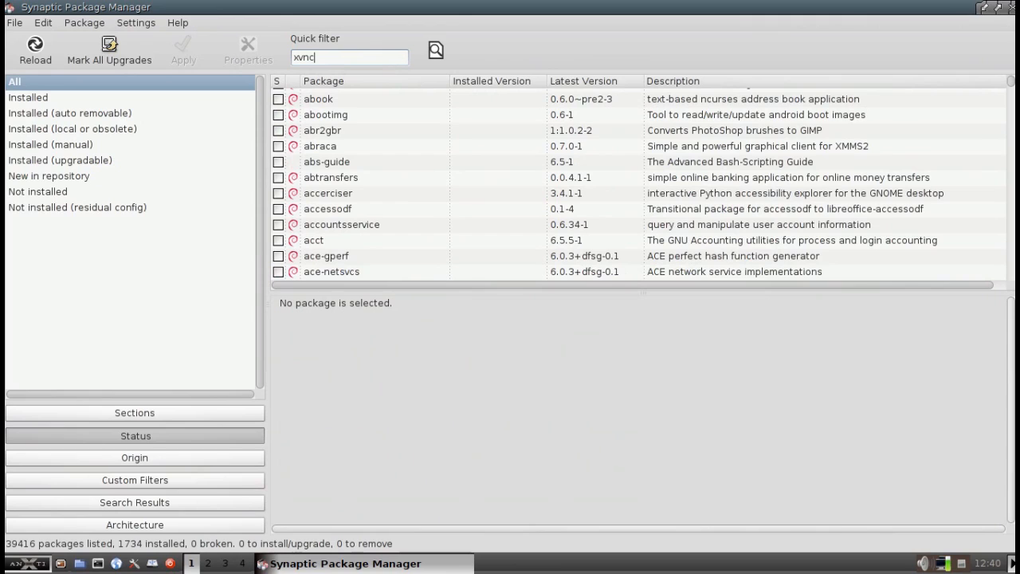
type("xvnc")
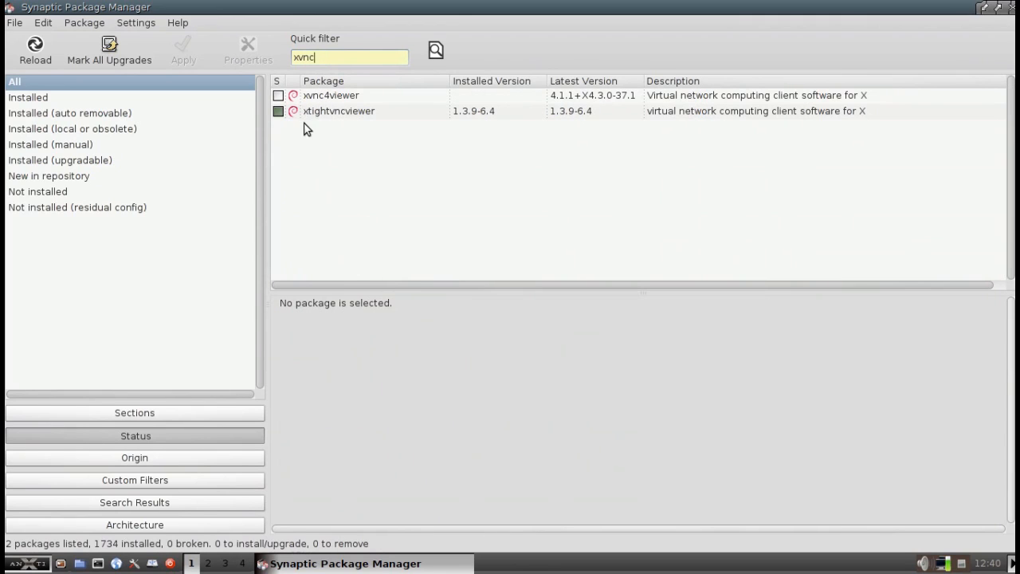
mouse_move(317, 128)
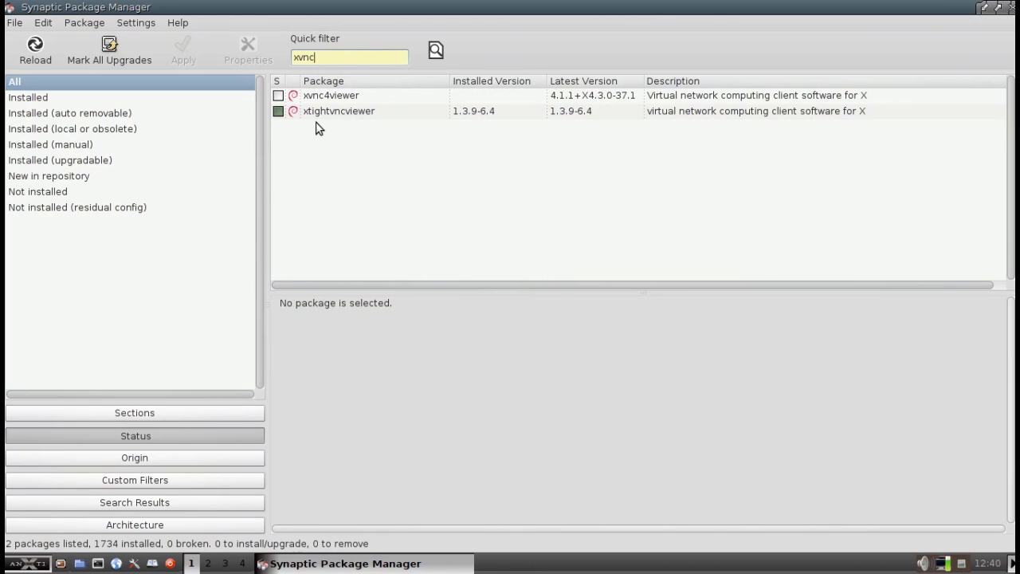
mouse_move(364, 124)
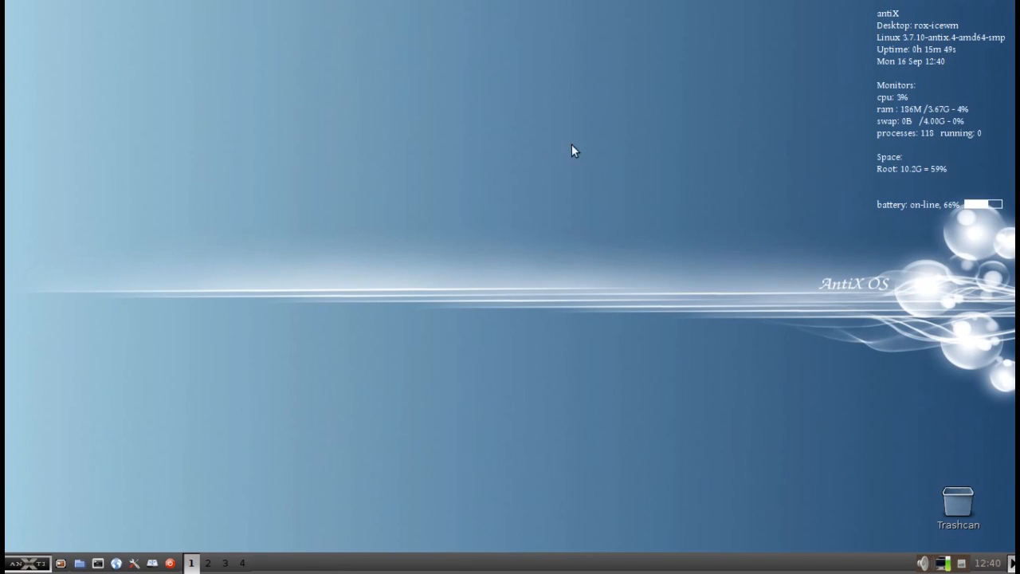
- Run 'xvncviewer 192.168.1.133' from the run dialog to view mediapc's desktop
left_click(28, 563)
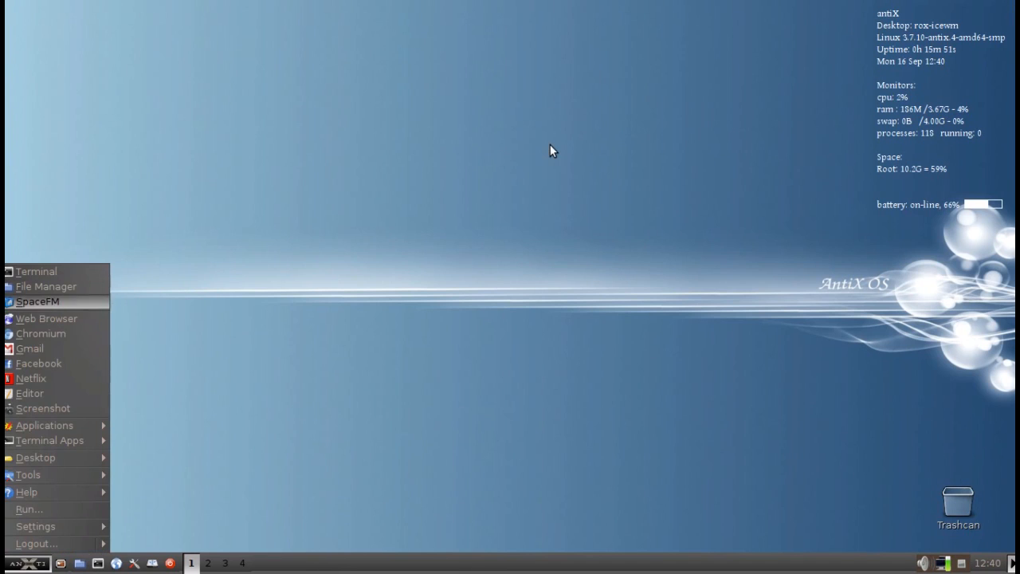
mouse_move(30, 508)
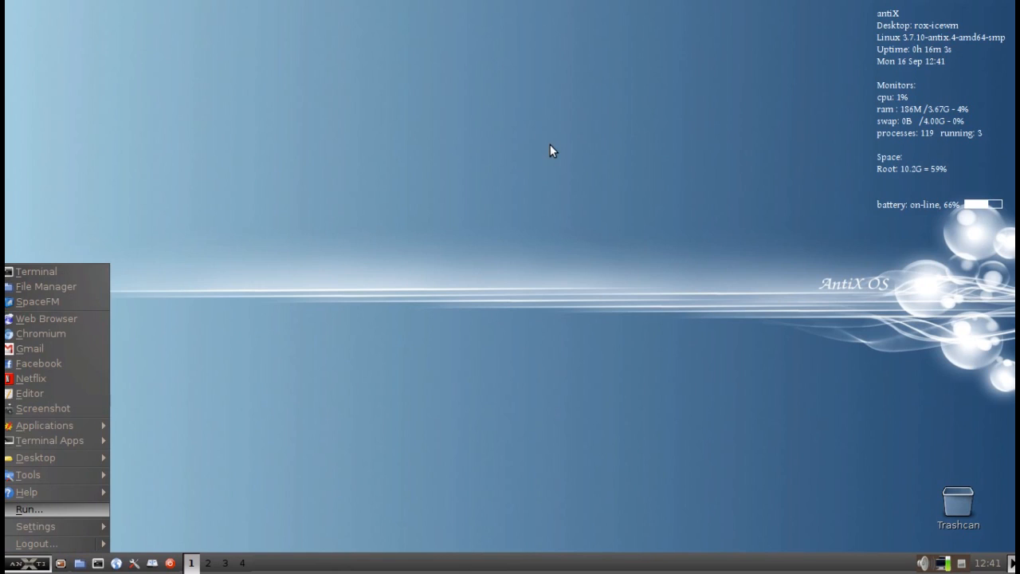
left_click(29, 509)
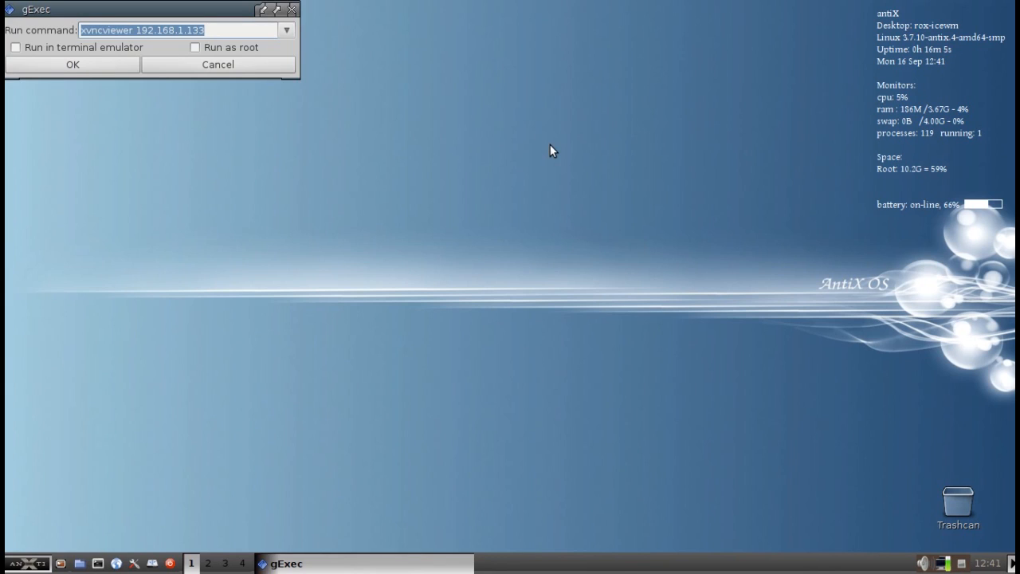
mouse_move(148, 44)
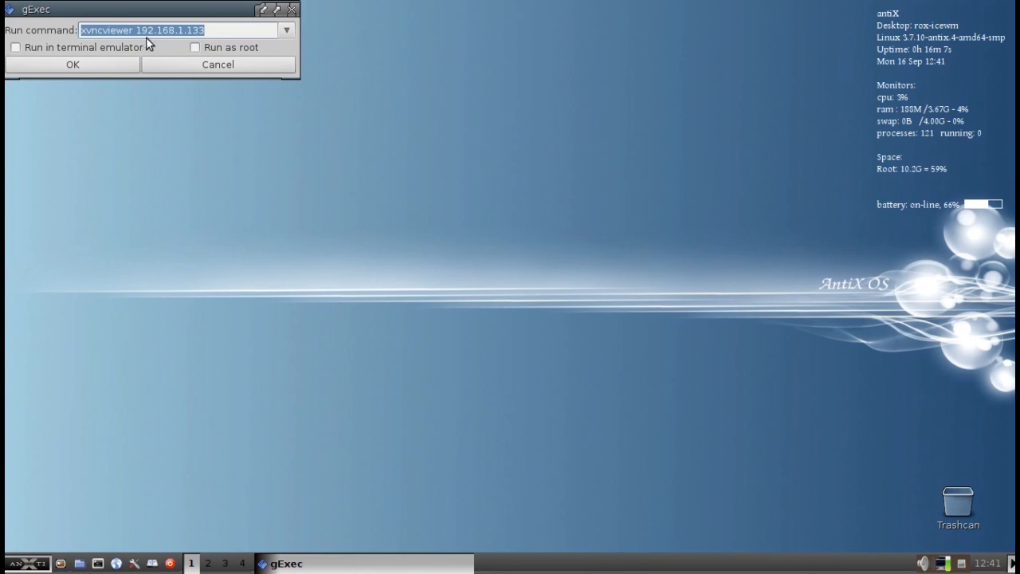
left_click(73, 63)
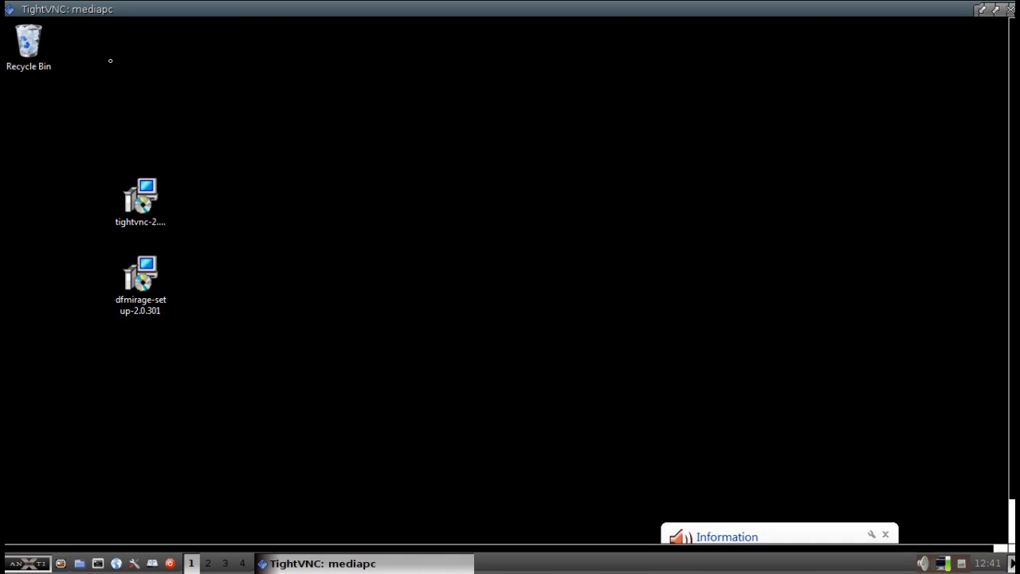
- Inspect the remote mediapc desktop and its taskbar, then close the xtightvncviewer window
left_click(140, 202)
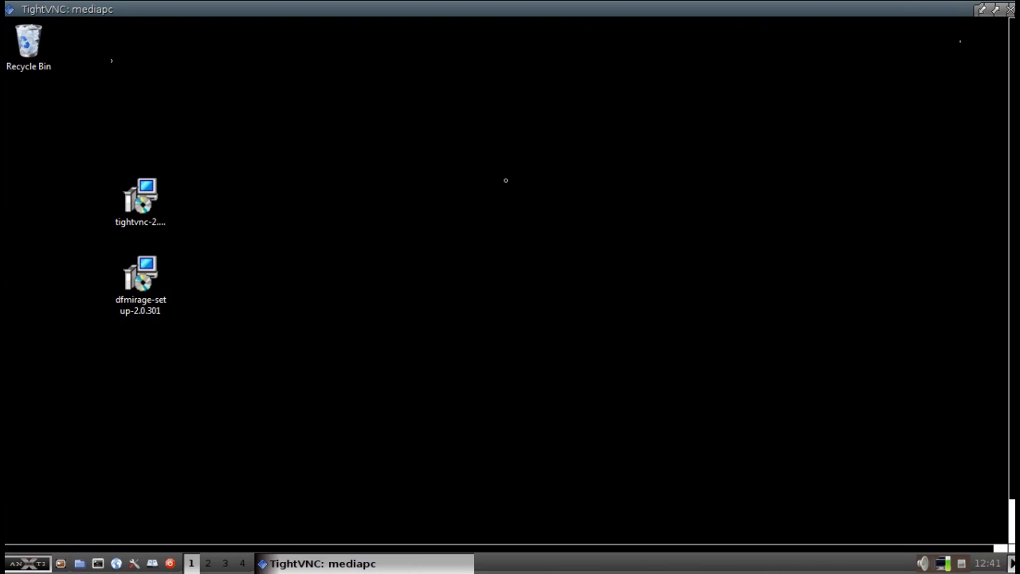
mouse_move(999, 531)
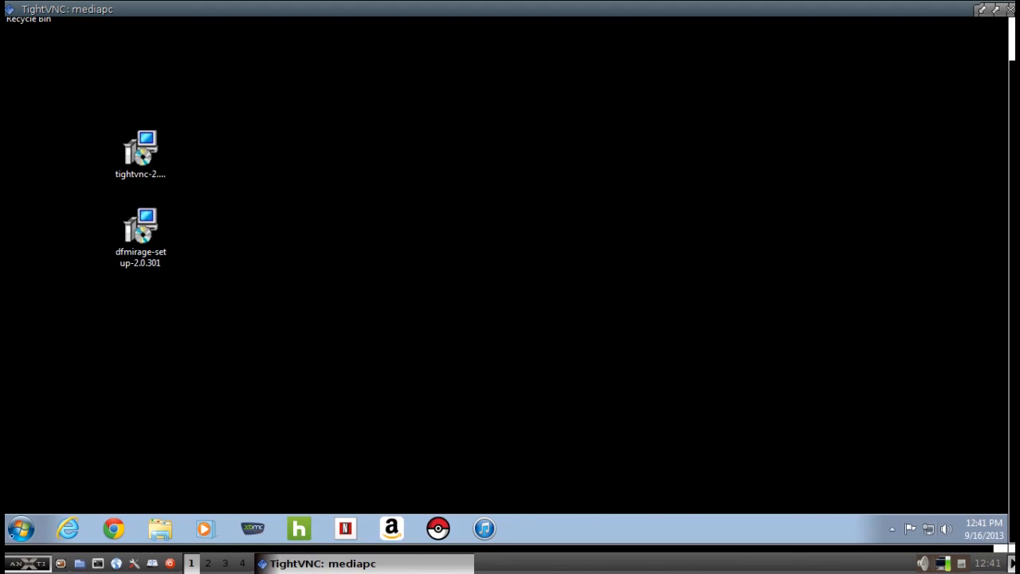
left_click(20, 528)
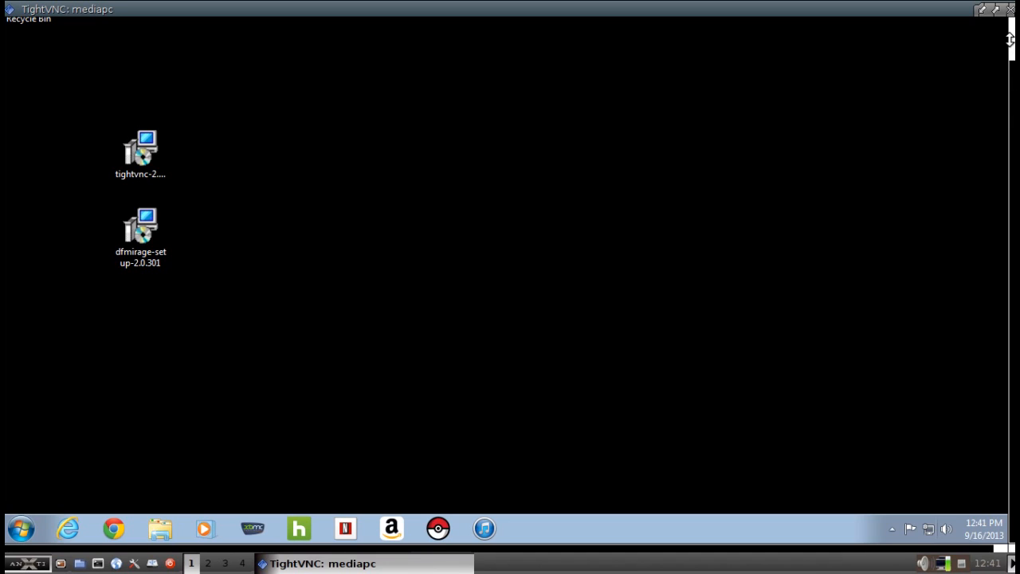
mouse_move(768, 66)
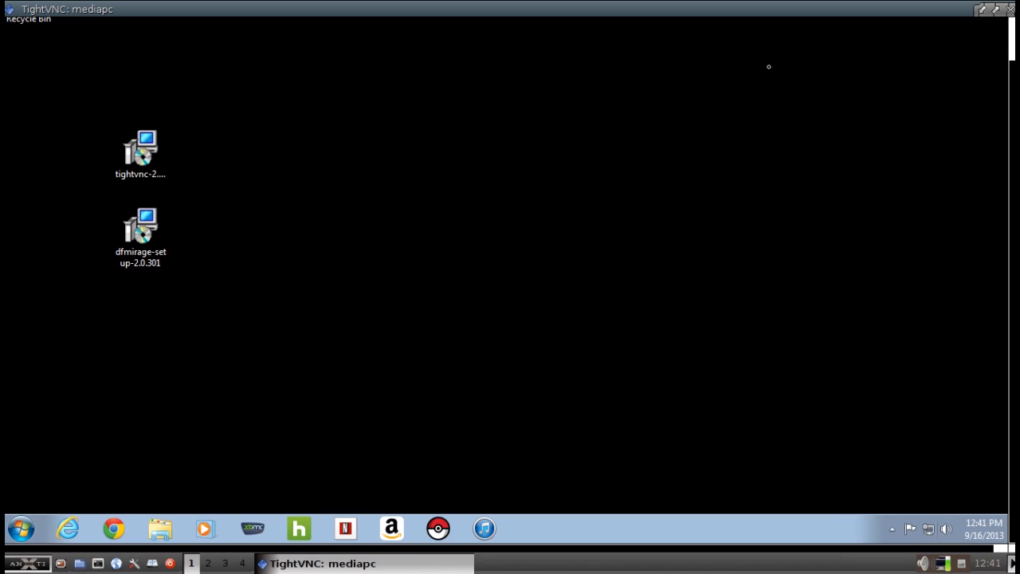
mouse_move(465, 123)
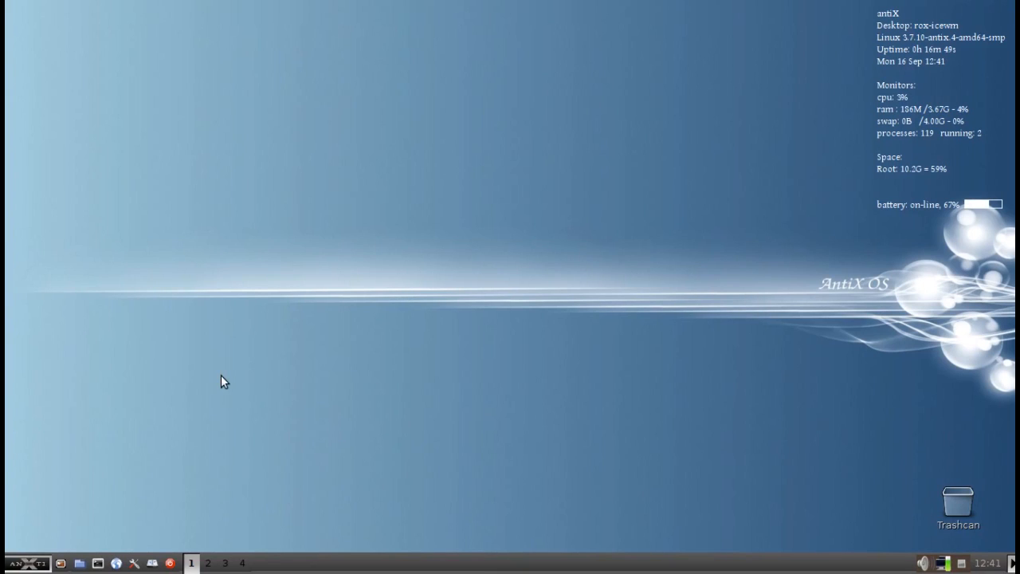
- Open the antiX application menu and browse to the Internet category to reach Remmina
left_click(29, 562)
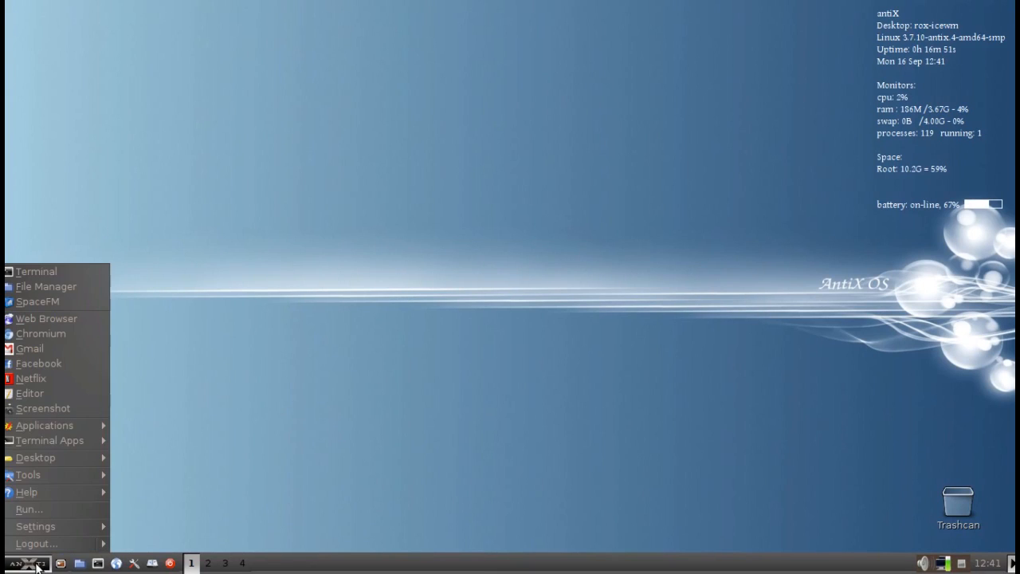
left_click(44, 425)
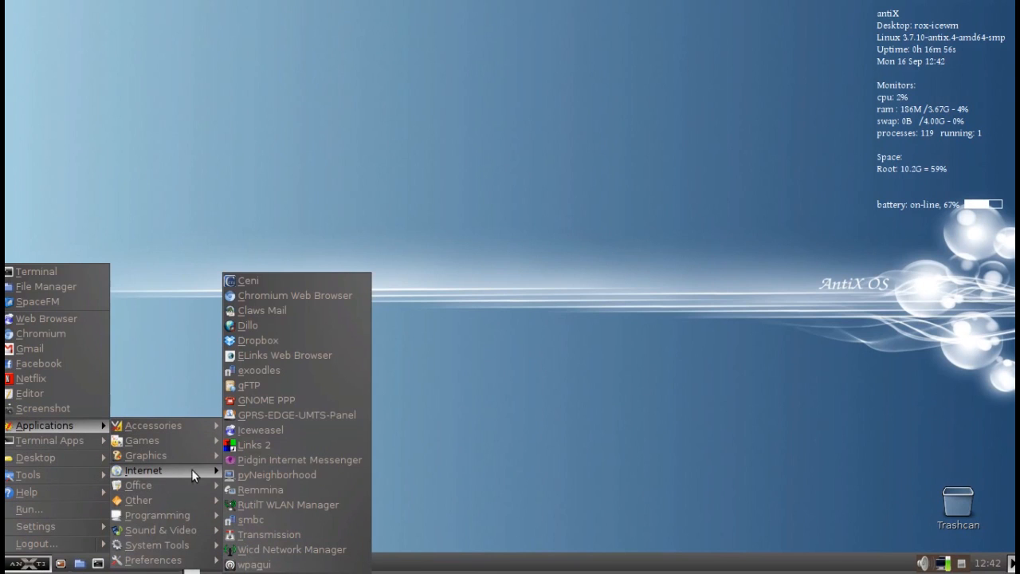
mouse_move(204, 476)
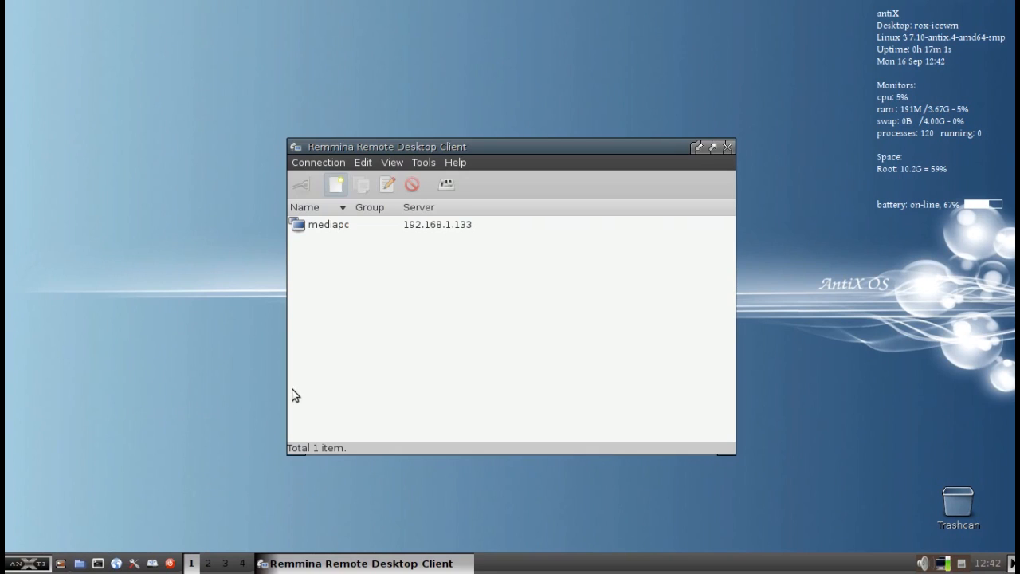
mouse_move(332, 225)
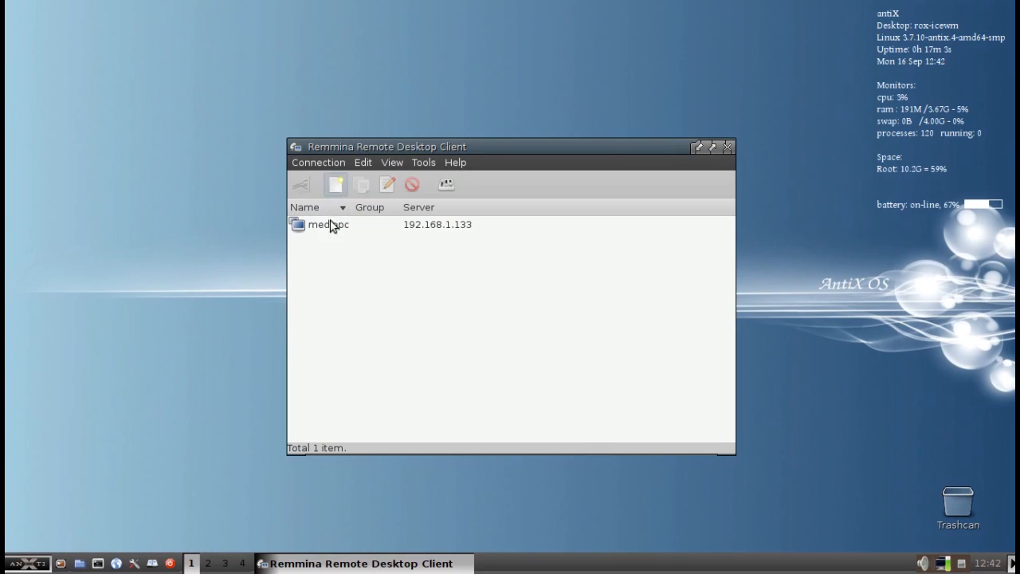
- Select the saved mediapc connection and edit its profile (VNC, 192.168.1.133, poor quality)
left_click(327, 224)
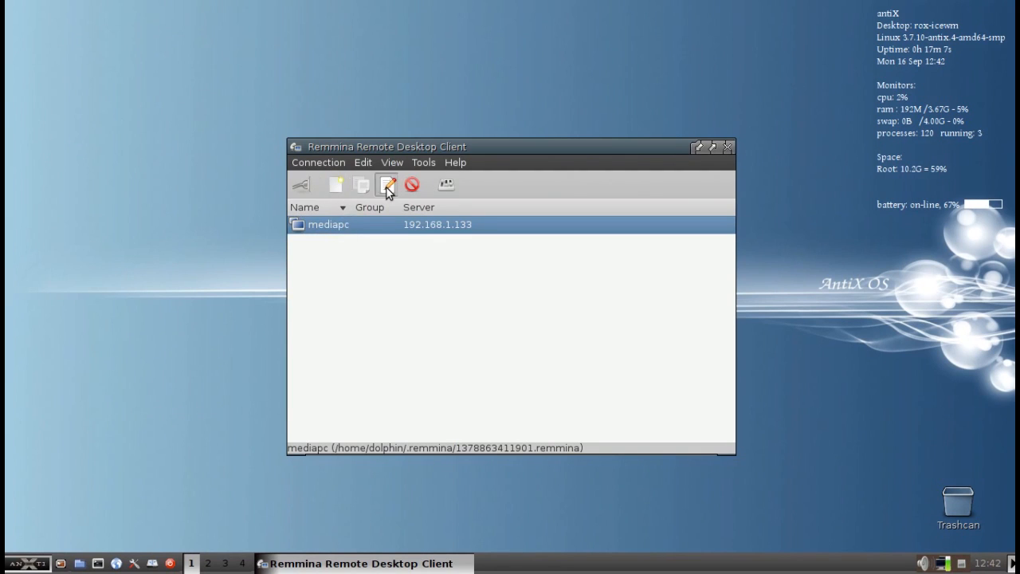
left_click(386, 184)
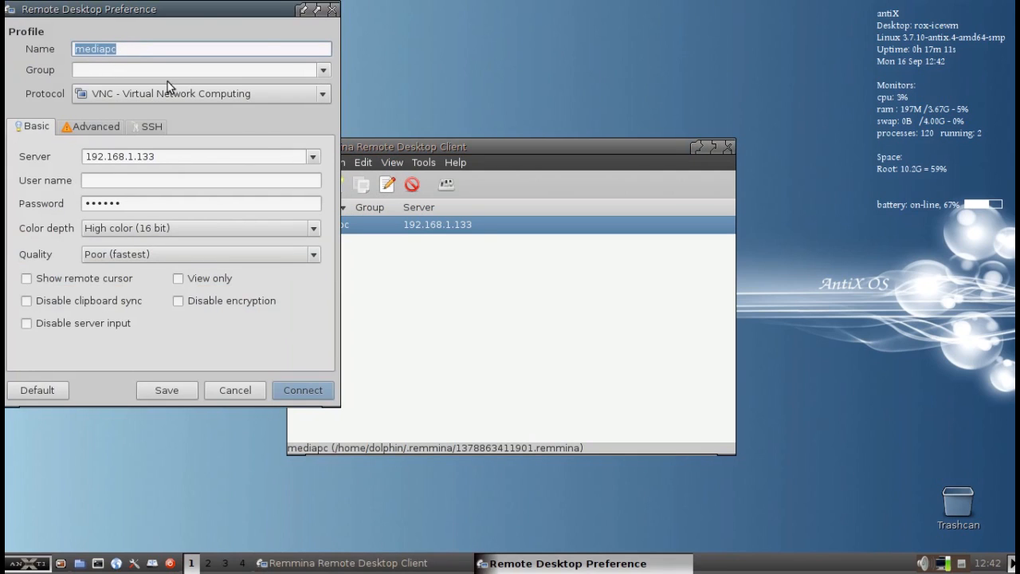
mouse_move(46, 103)
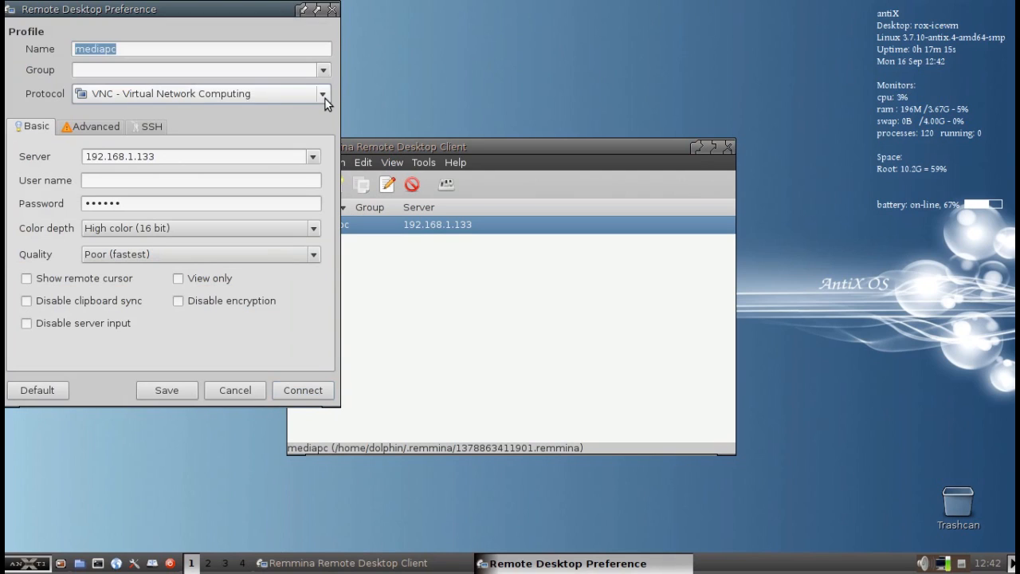
left_click(322, 93)
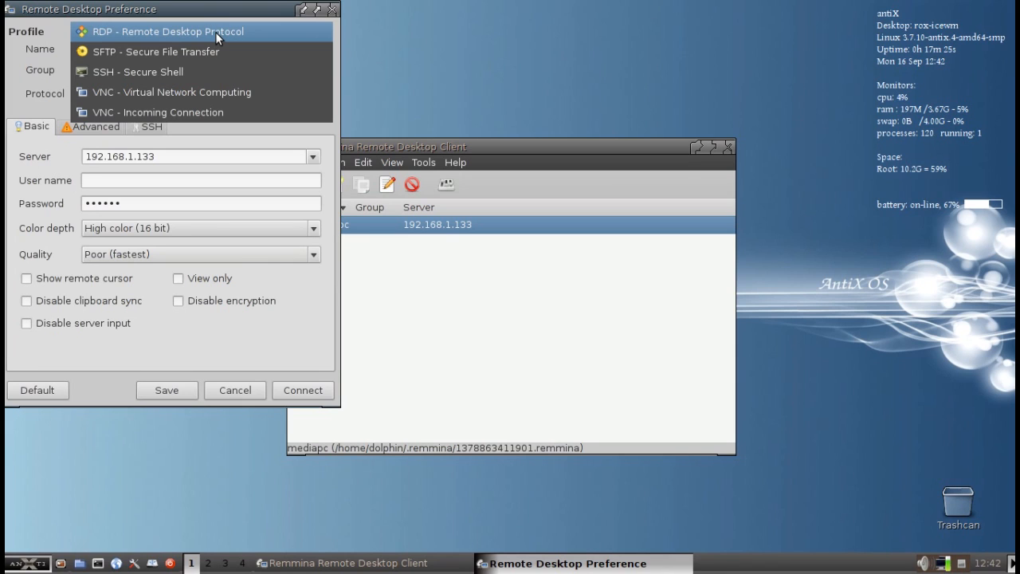
mouse_move(201, 92)
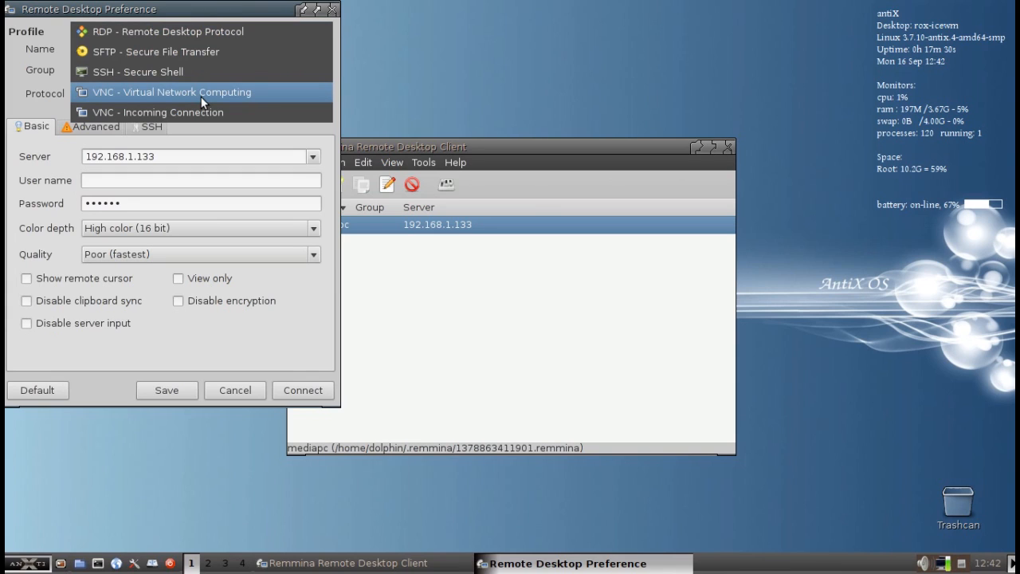
left_click(171, 92)
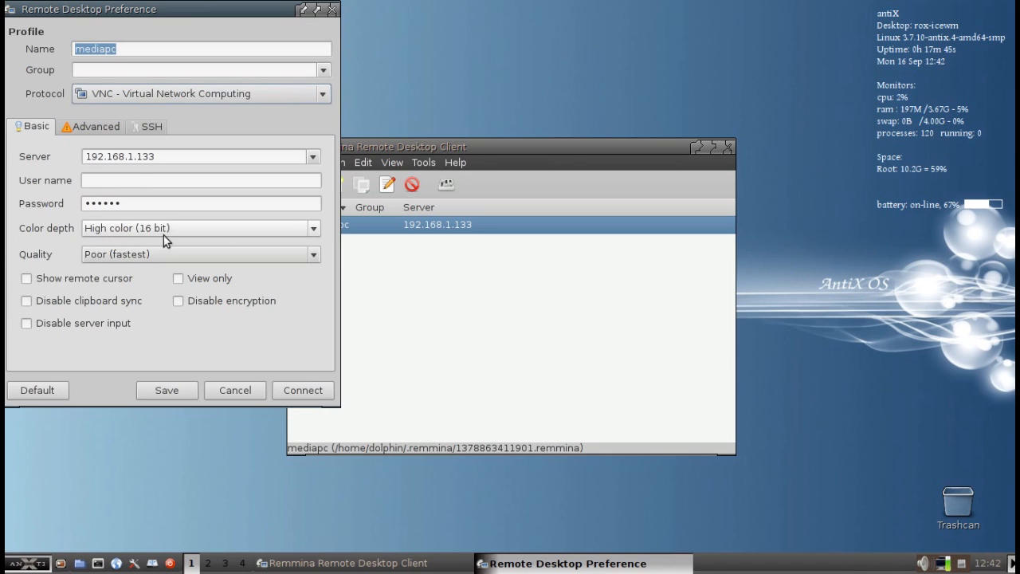
mouse_move(136, 234)
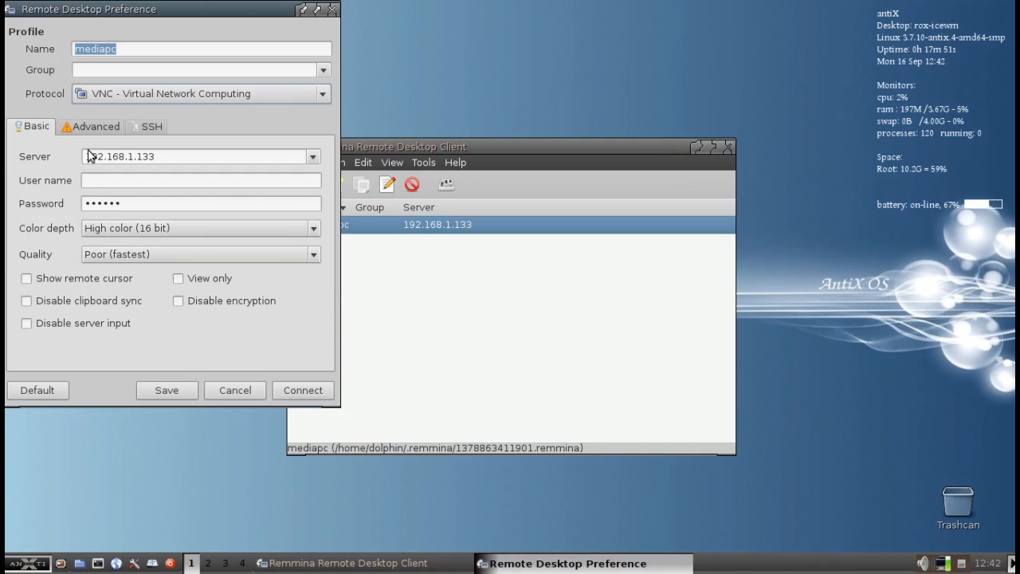
left_click(94, 126)
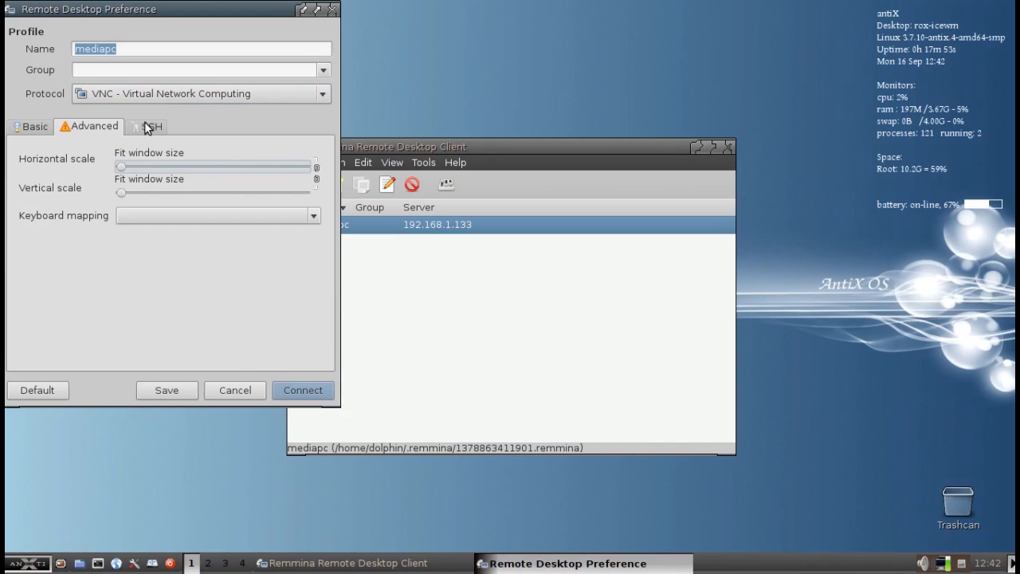
left_click(150, 126)
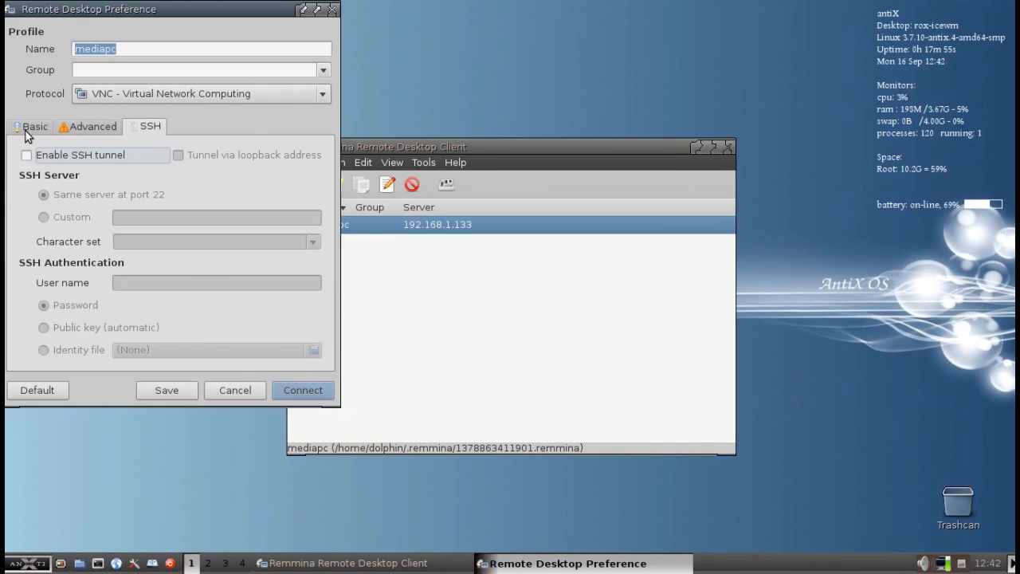
left_click(92, 126)
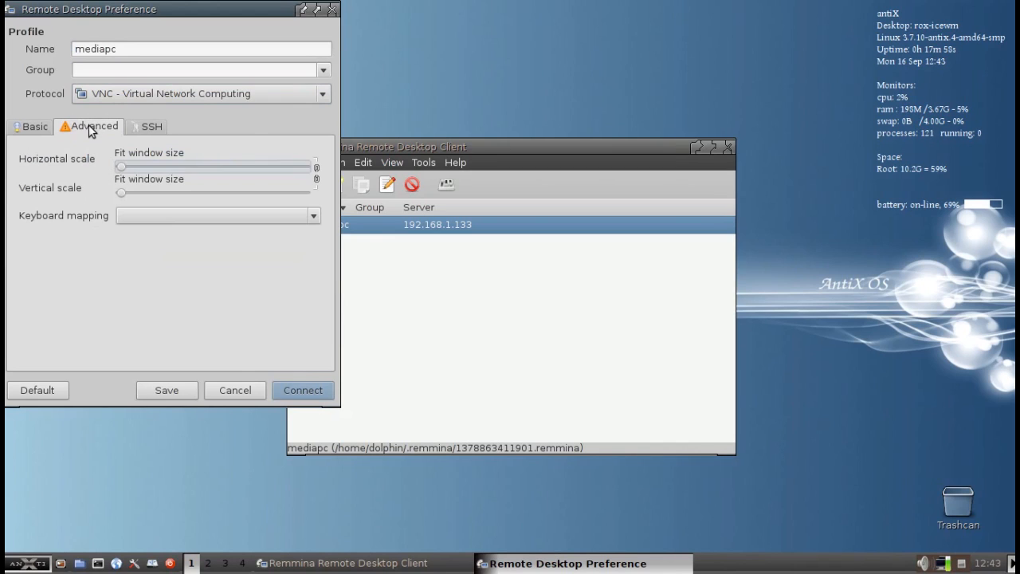
left_click(35, 126)
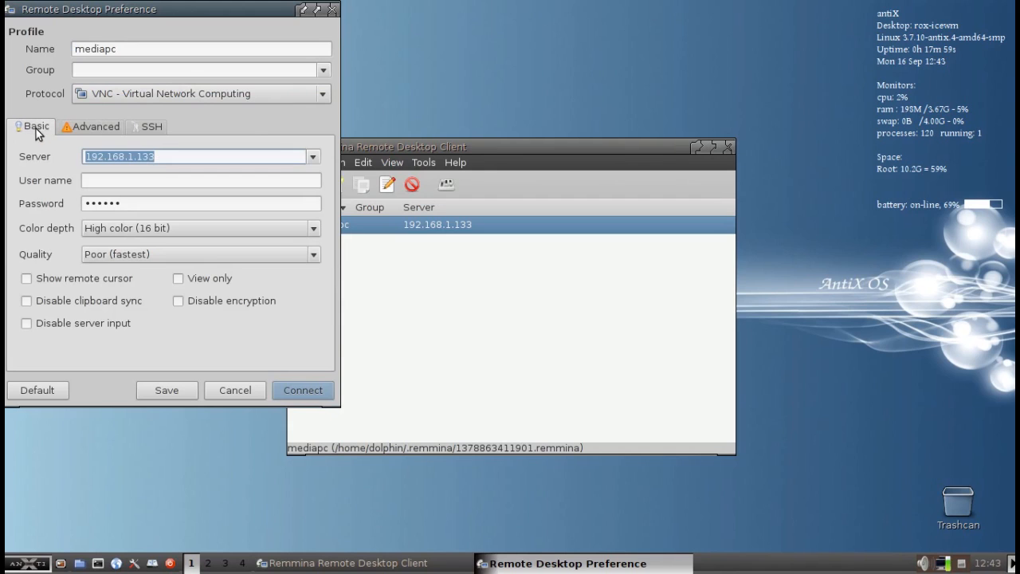
mouse_move(234, 390)
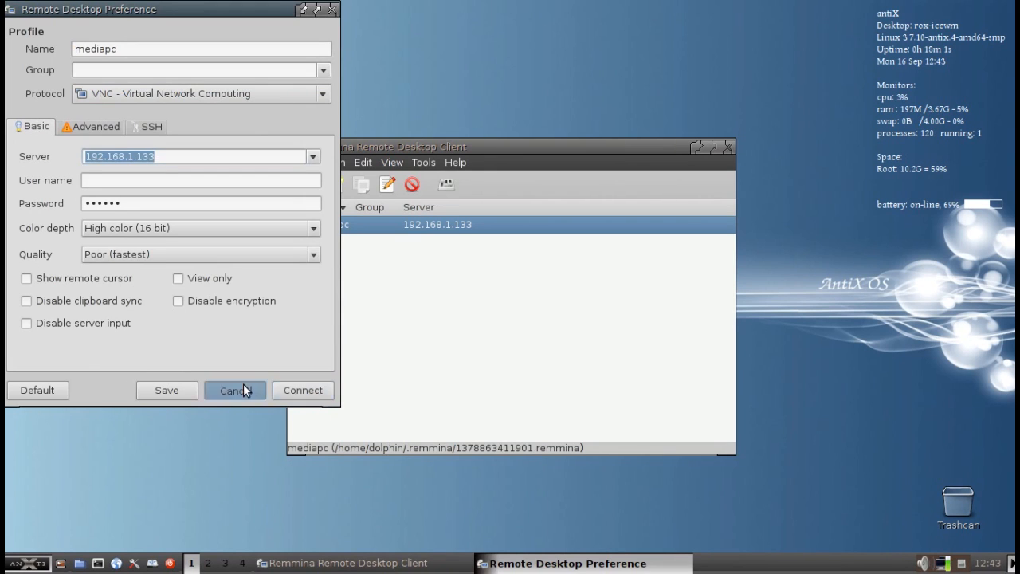
- Dismiss the mediapc profile dialog and open the remote Windows Start menu in the session
left_click(302, 390)
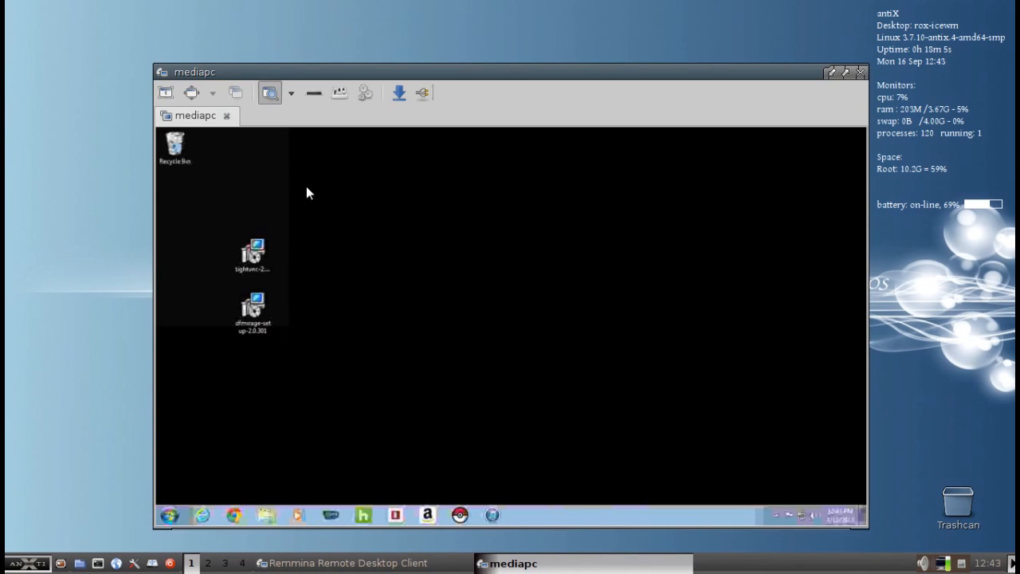
mouse_move(488, 235)
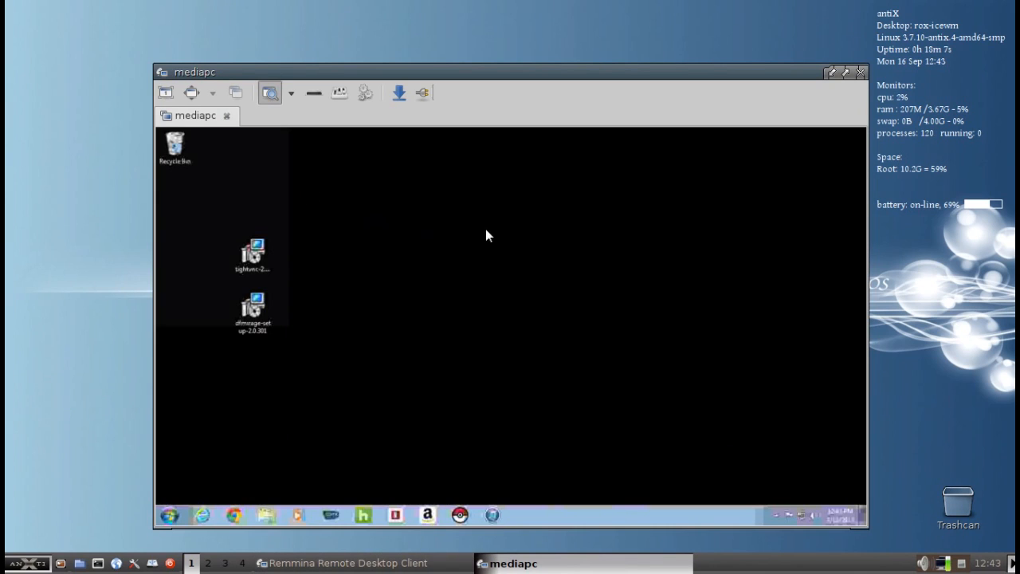
mouse_move(470, 242)
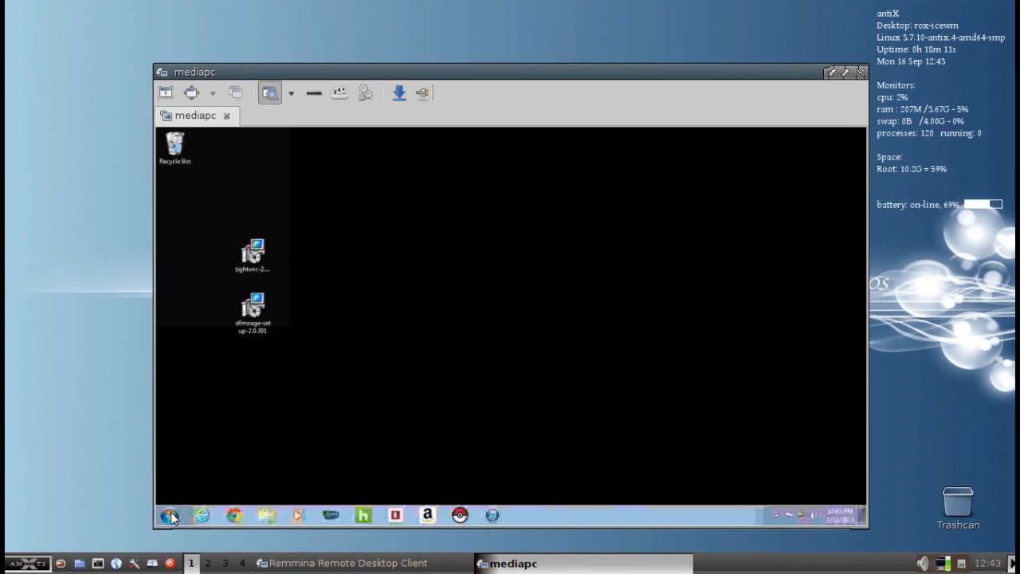
left_click(170, 515)
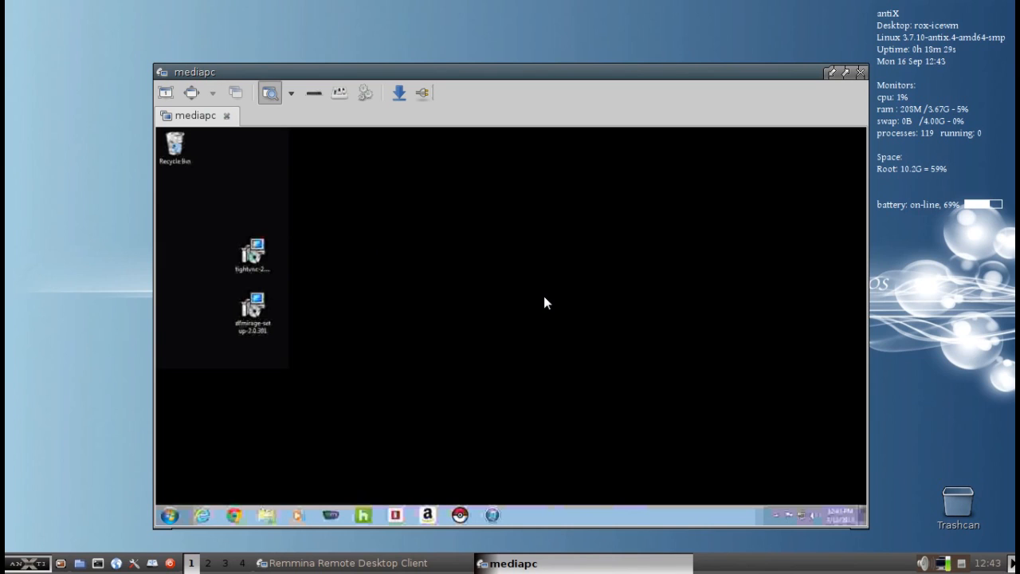
mouse_move(406, 246)
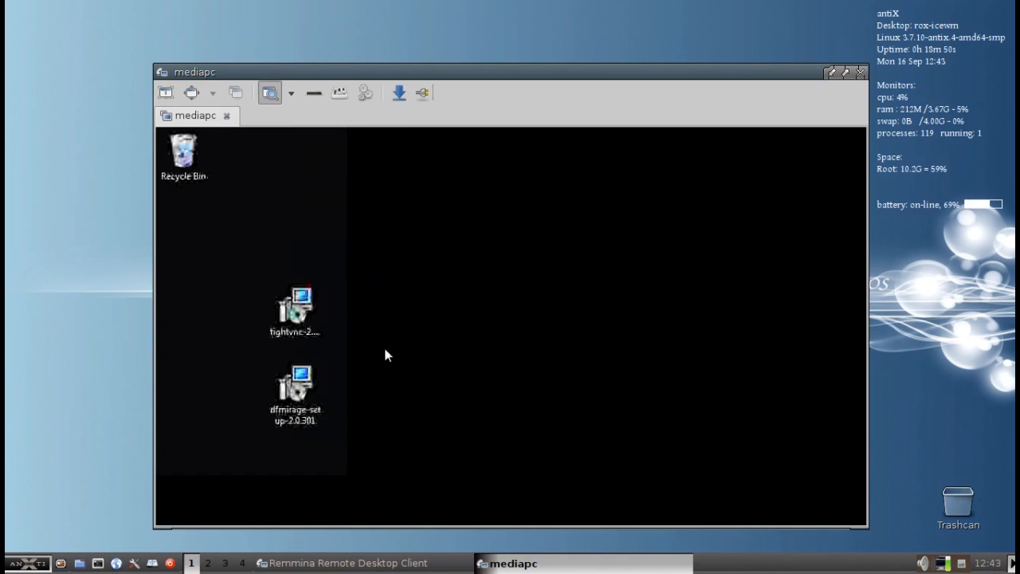
mouse_move(445, 351)
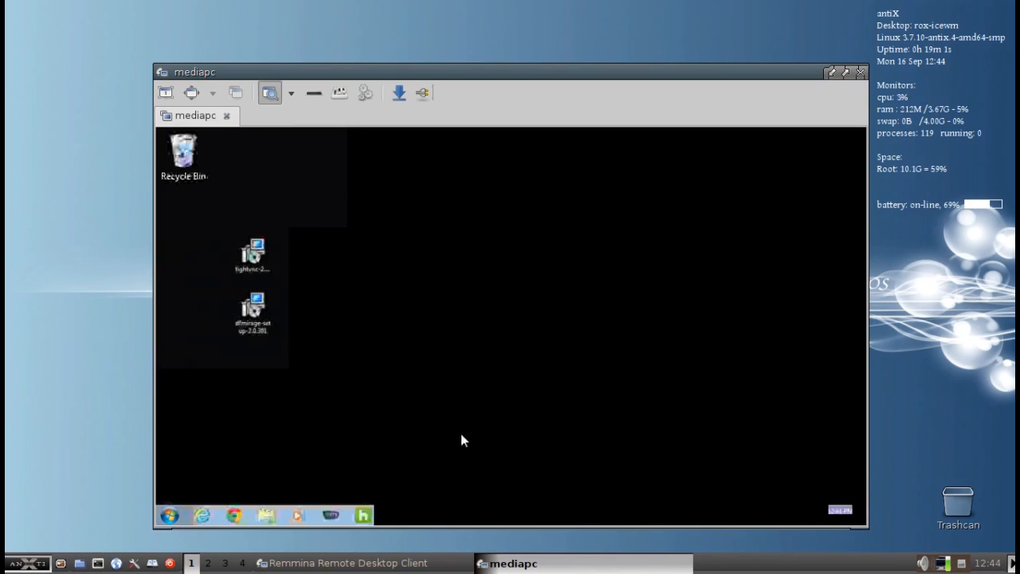
mouse_move(486, 427)
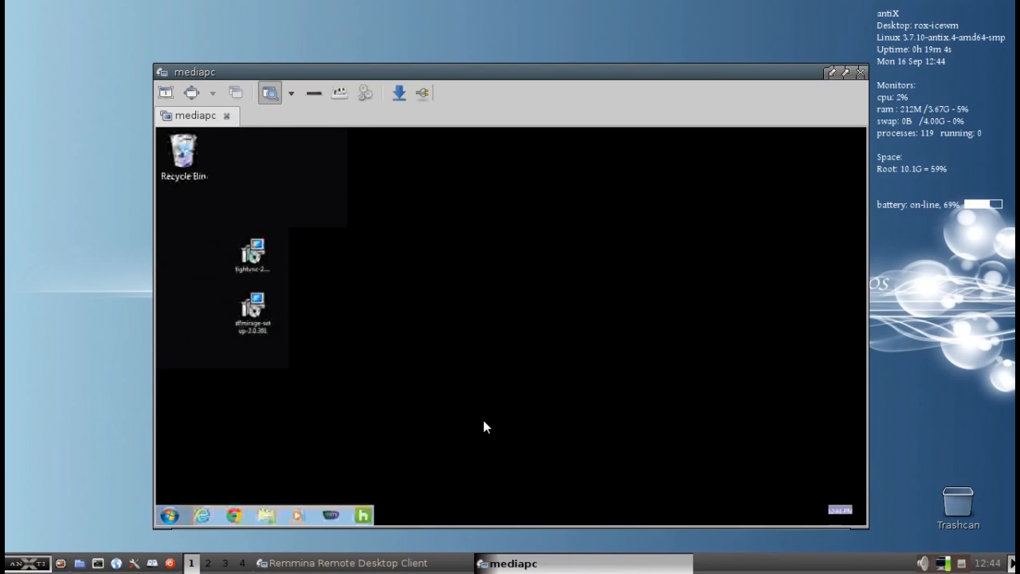